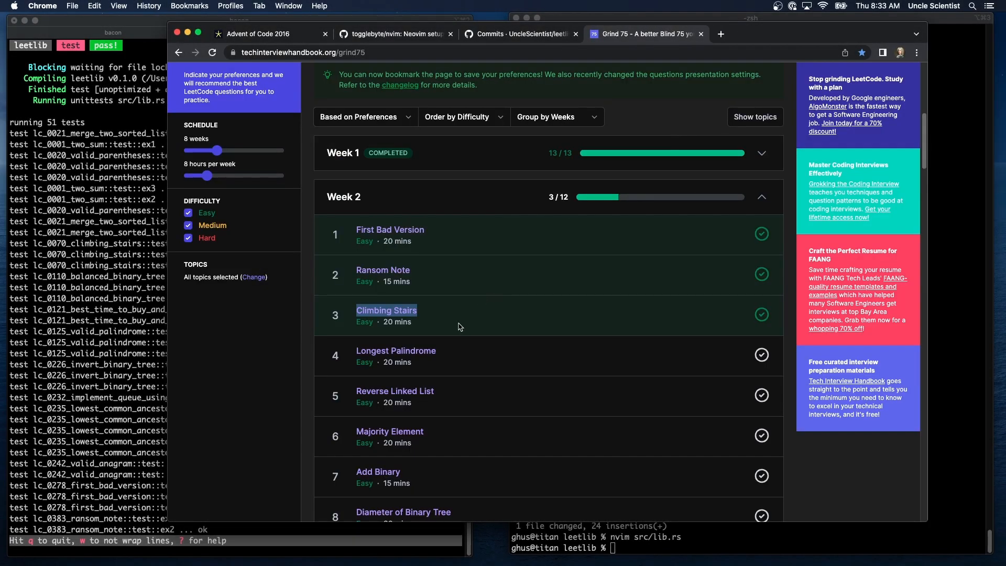
- Stage src and commit it as "Problem 70 - Climbing Stairs" from the terminal
left_click(395, 350)
type("nvim src/lib.rs")
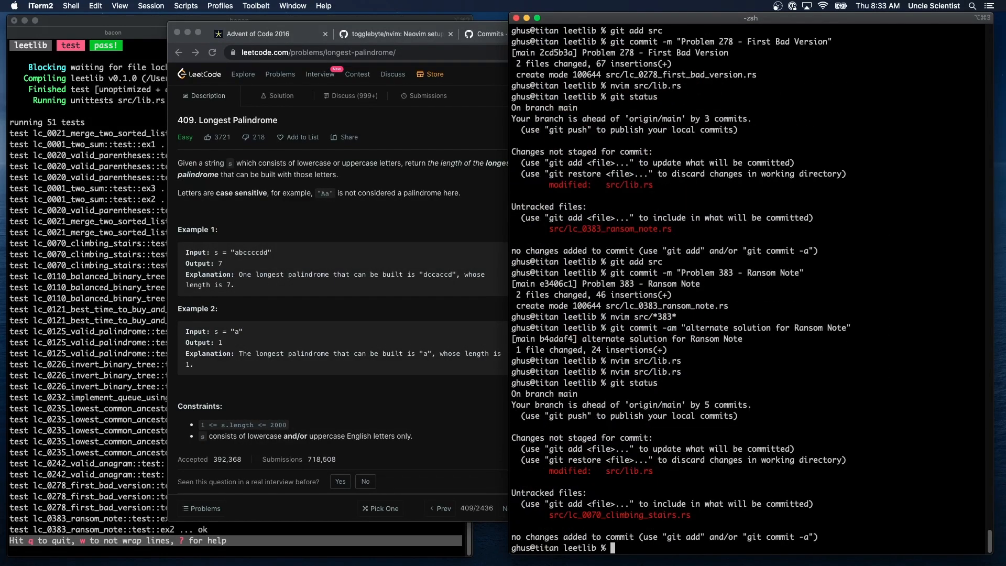
type("git add src")
type("git commit -")
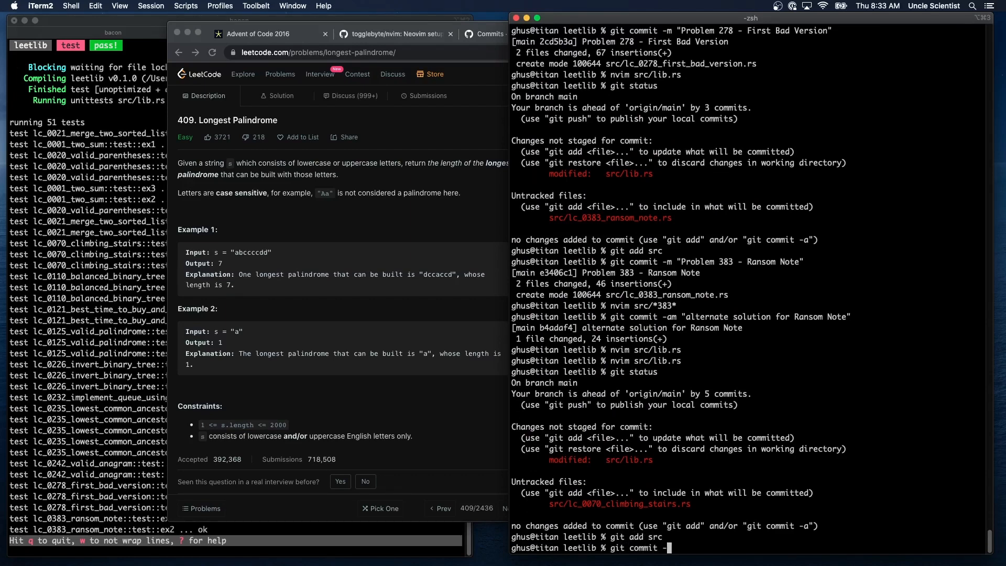
type("m \"Problem 70")
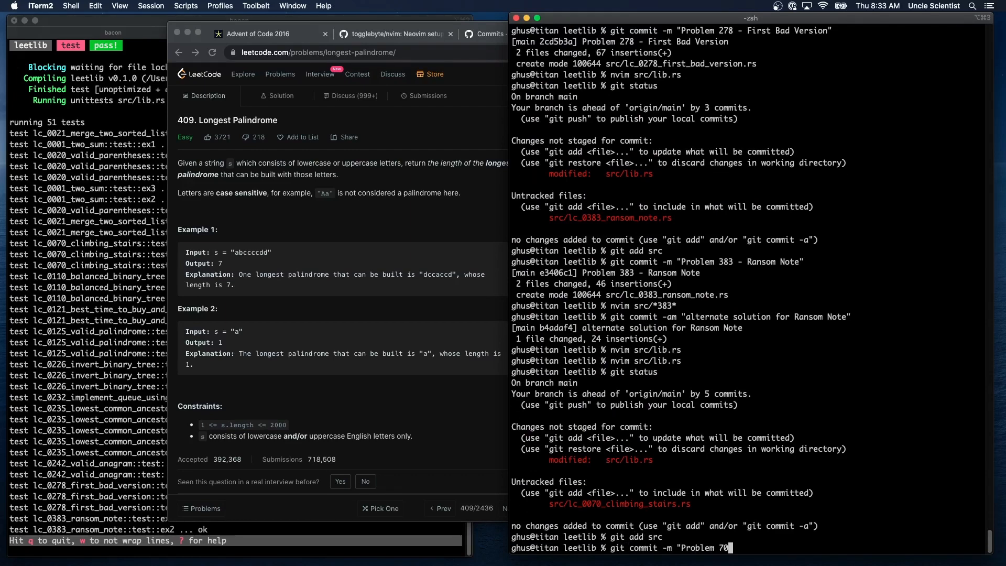
type("- Climbing Stairs")
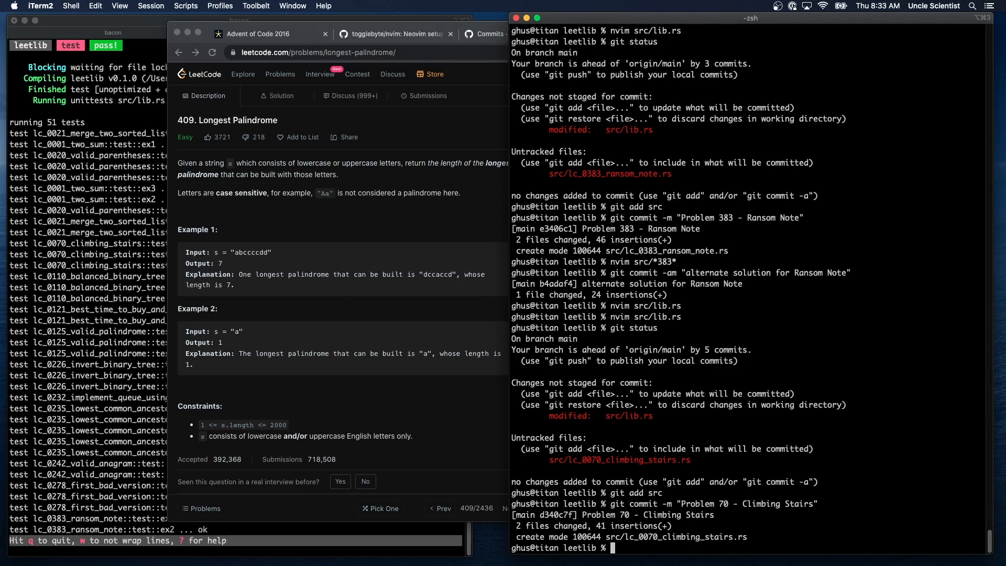
- Add pub mod and pub use lines for lc_0409_longest_palindrome to src/lib.rs and save it
type("nvim")
type("pub mod lc_0409_longest")
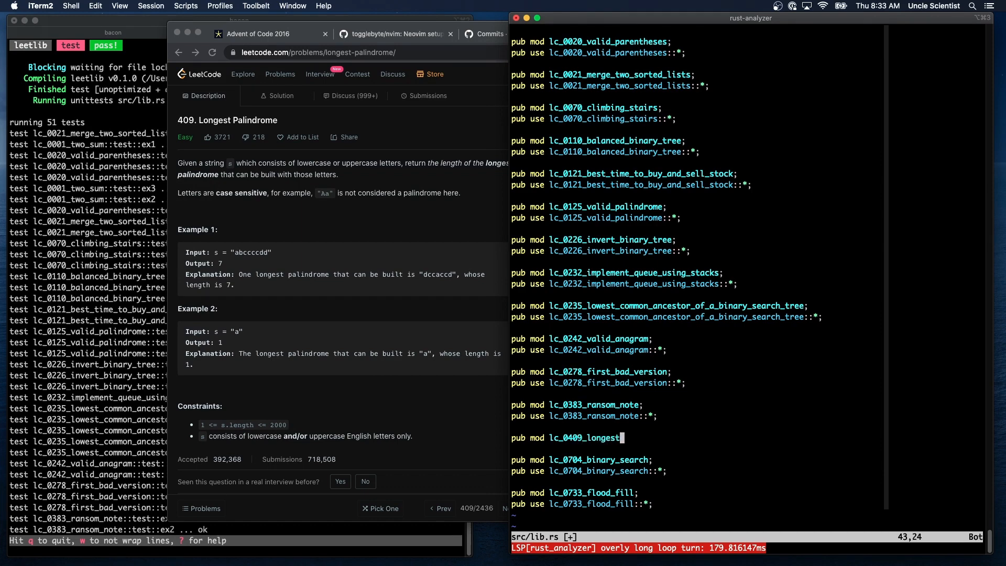
type("_paindrome;")
left_click(647, 548)
type(":wq")
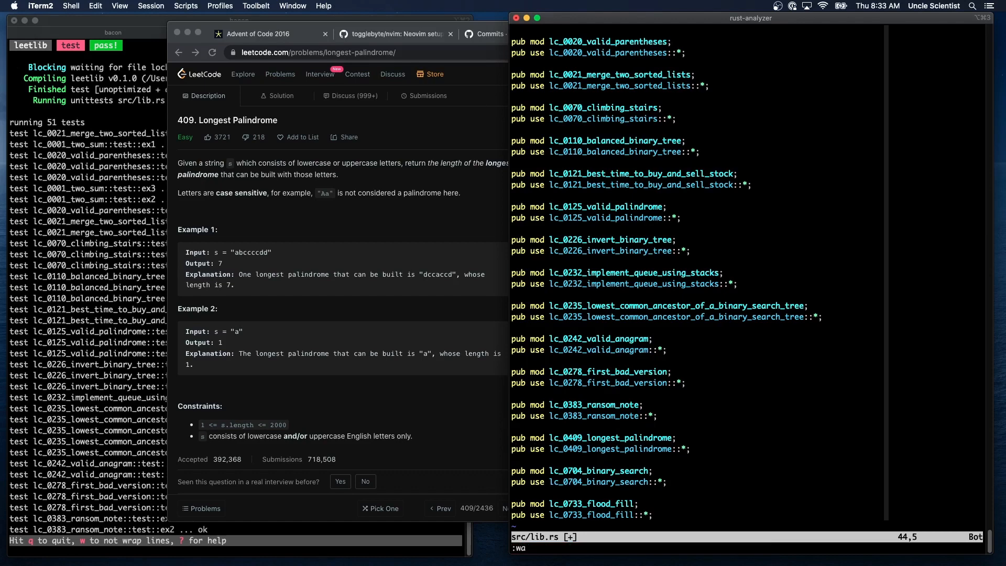
key("Return")
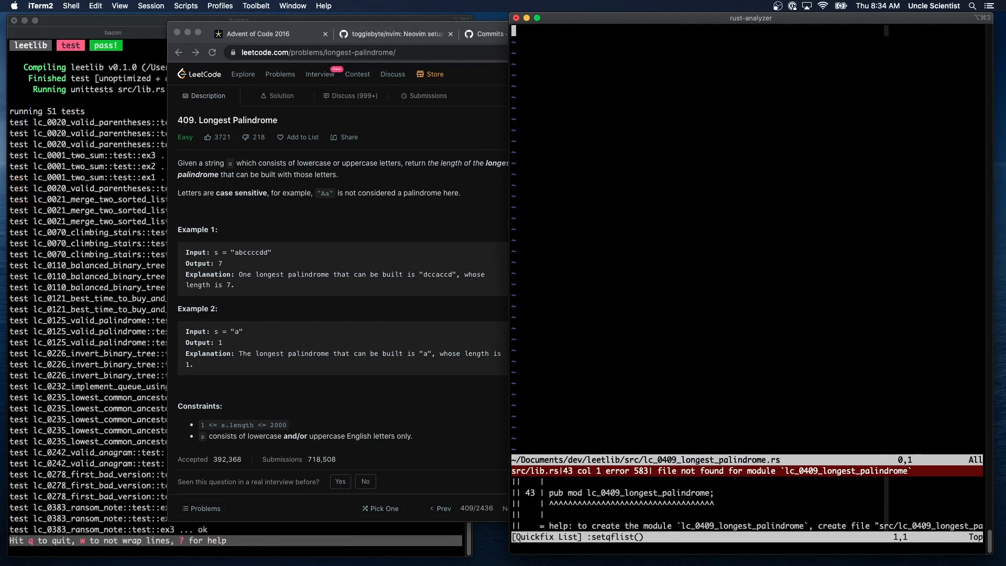
- Create lc_0409_longest_palindrome.rs with pub struct Solution and a longest_palindrome stub returning 0
left_click(770, 34)
type("pub")
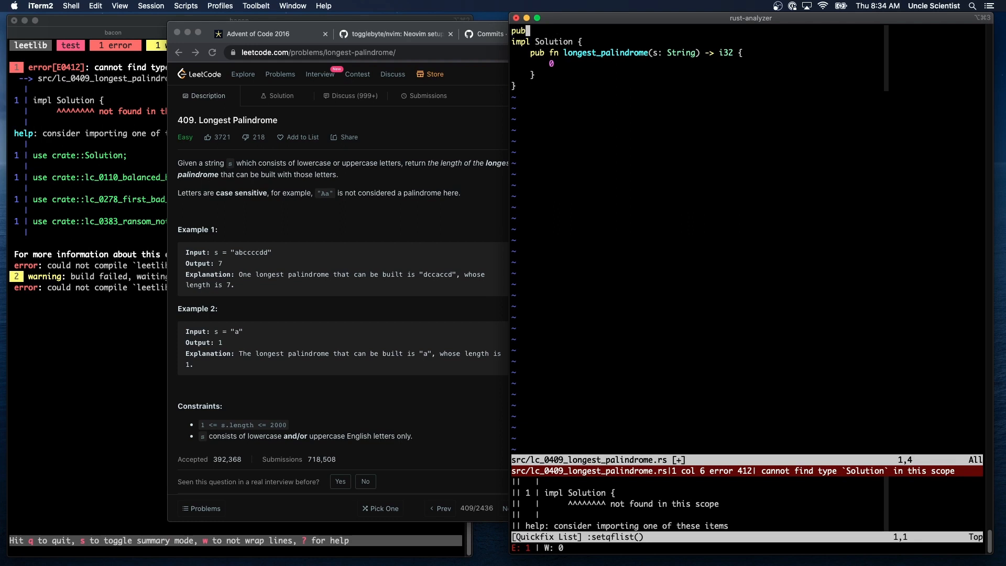
type("struct SO")
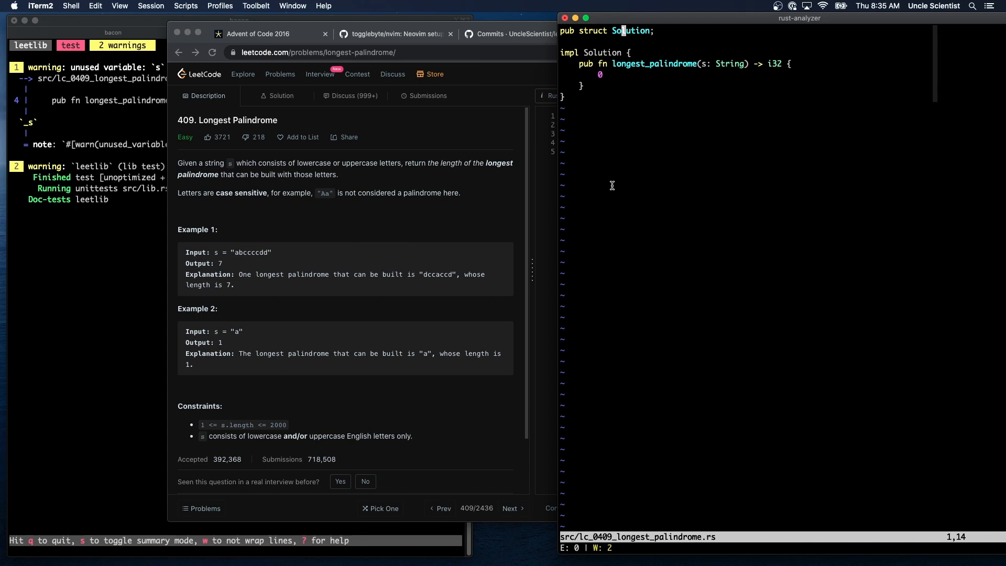
mouse_move(214, 442)
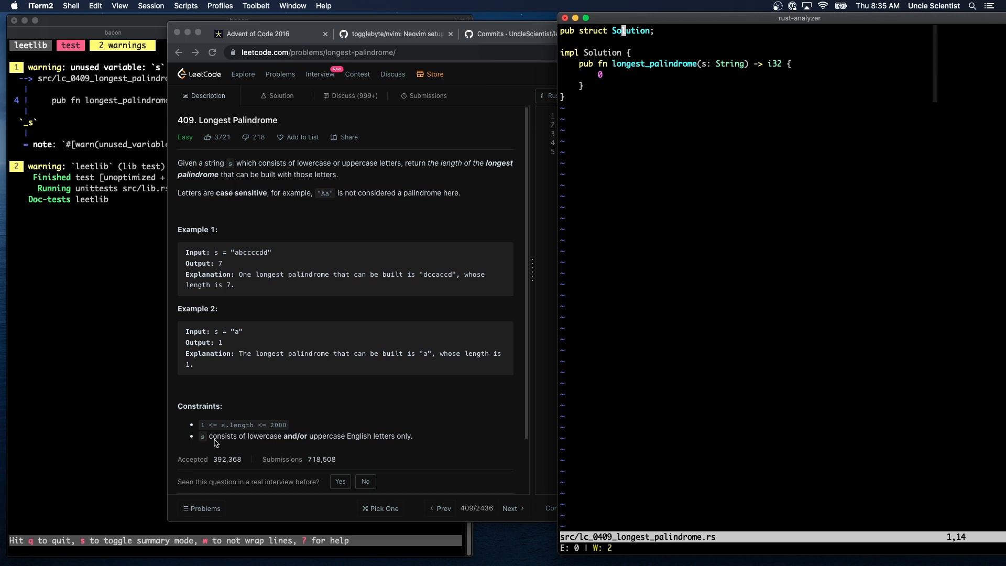
mouse_move(383, 441)
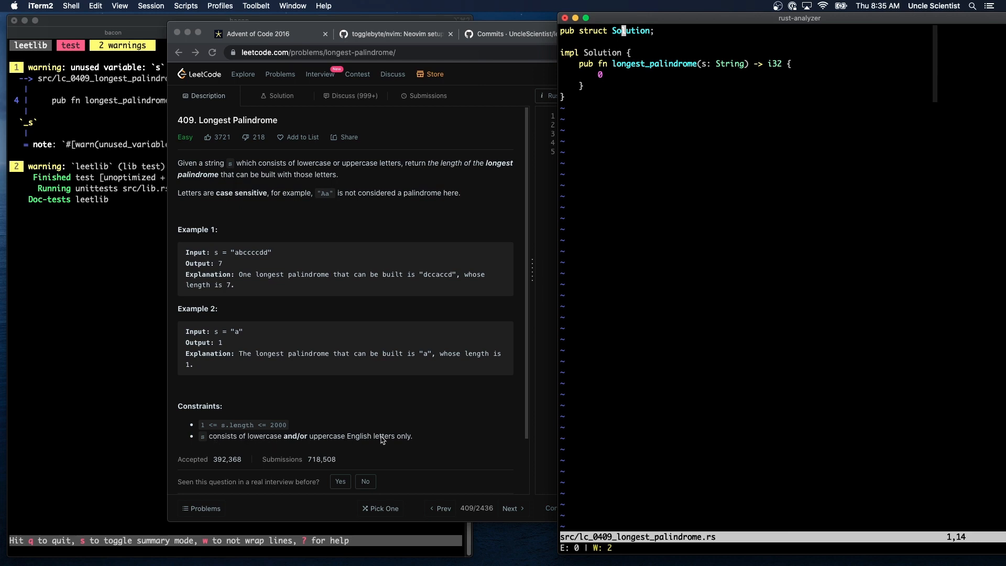
mouse_move(279, 432)
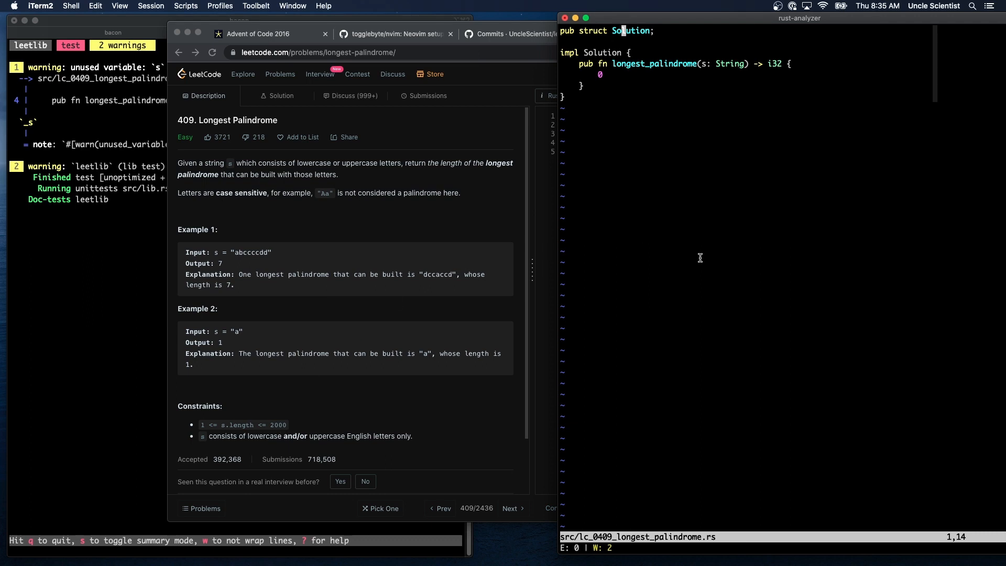
- Add a #[cfg(test)] mod with test ex1 asserting longest_palindrome("abccccdd") equals 7
type("test)]")
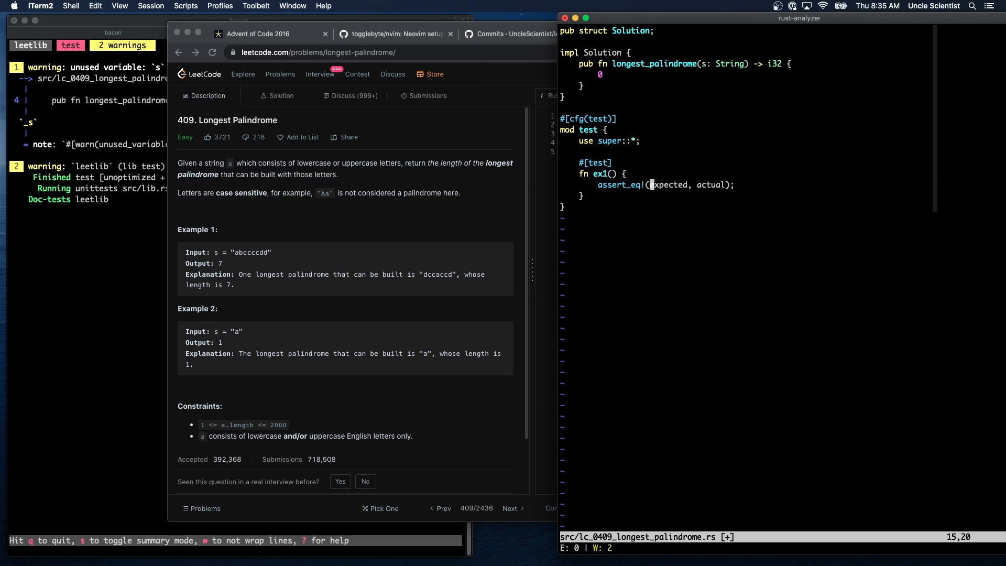
type("Solution:")
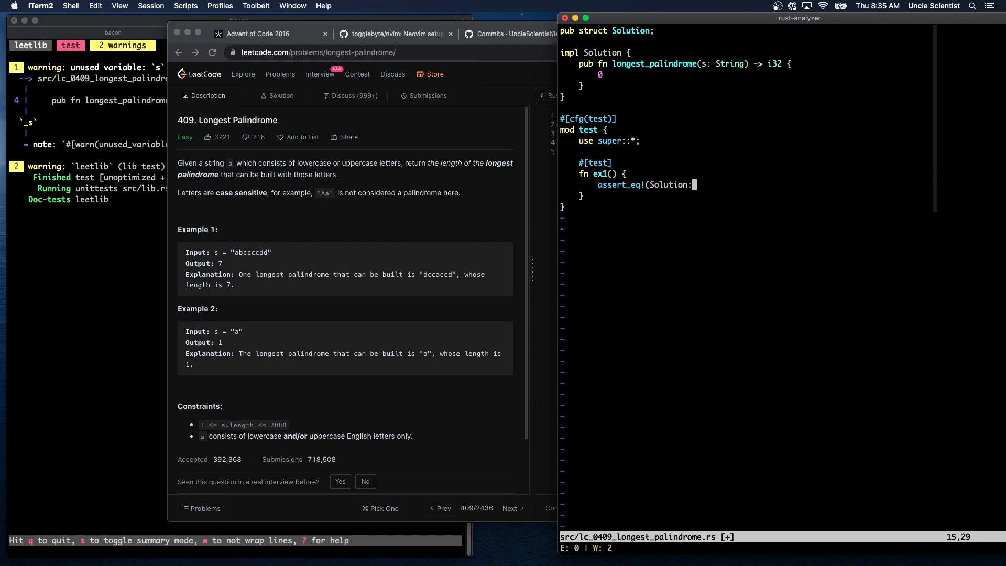
type(":longest_palindrome(")
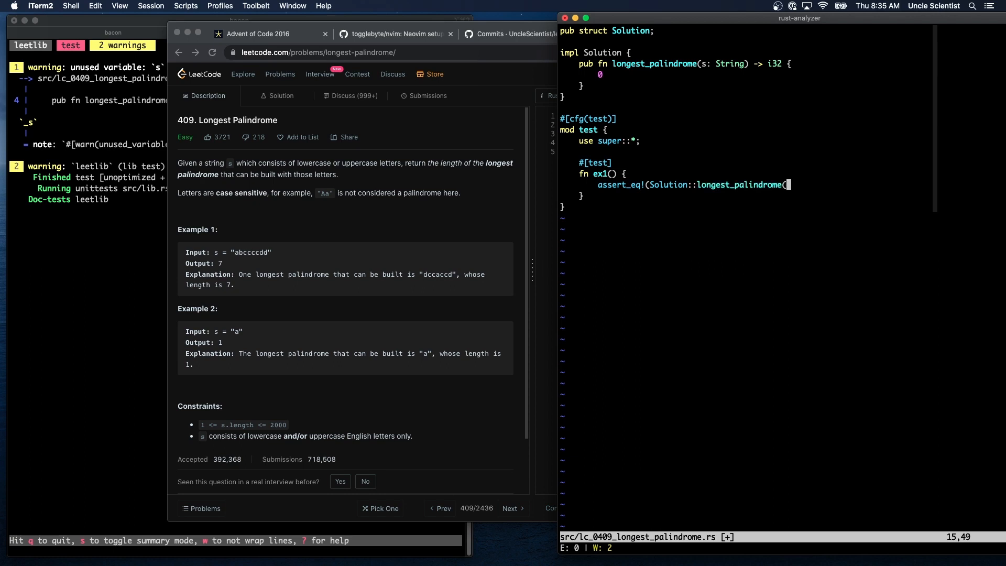
type("\"abccccdd\".to_string(), 7")
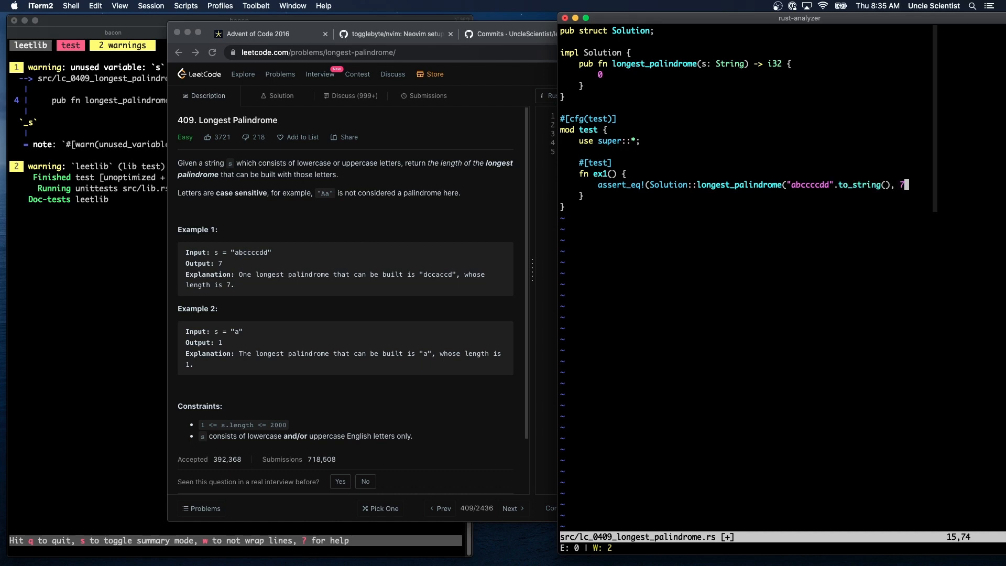
type(");")
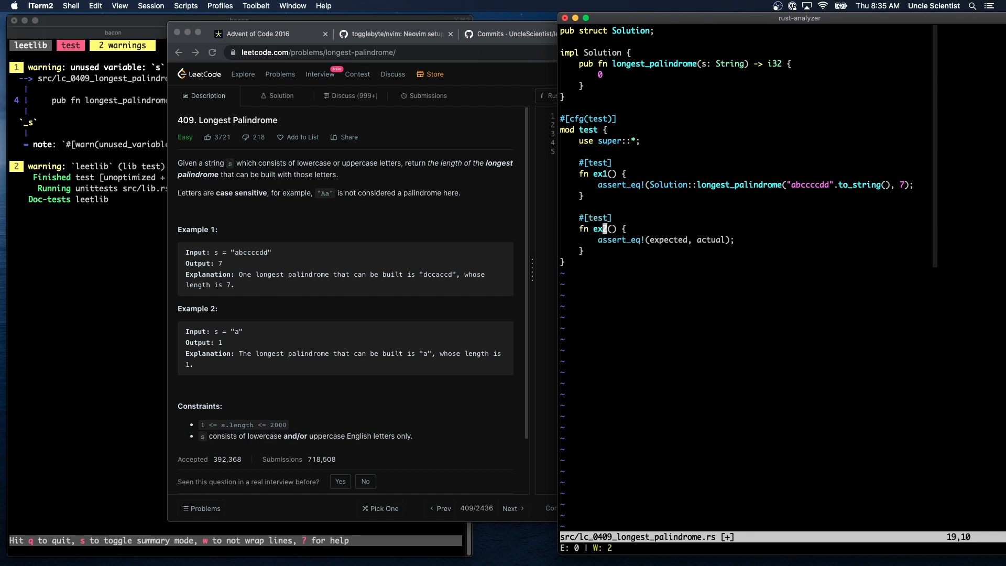
- Add test ex2 asserting longest_palindrome("a") equals 1, fix the parentheses and save
type("SOluti")
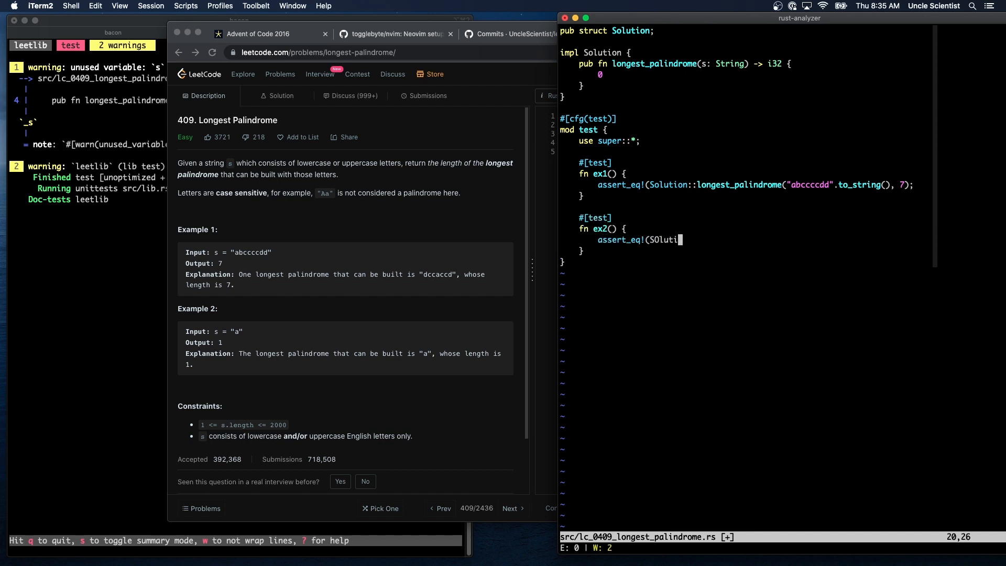
type("on::longest_")
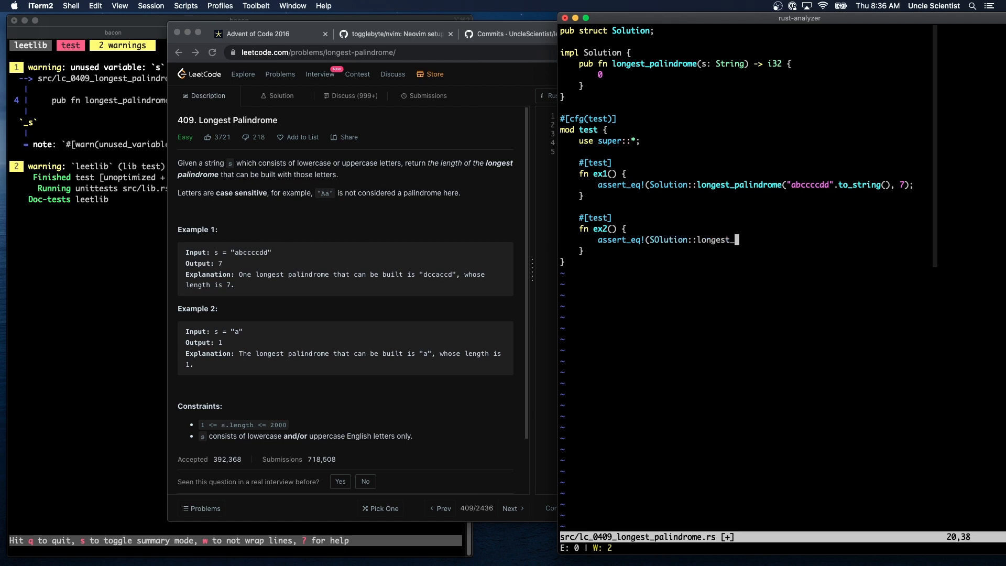
type("palindrome(")
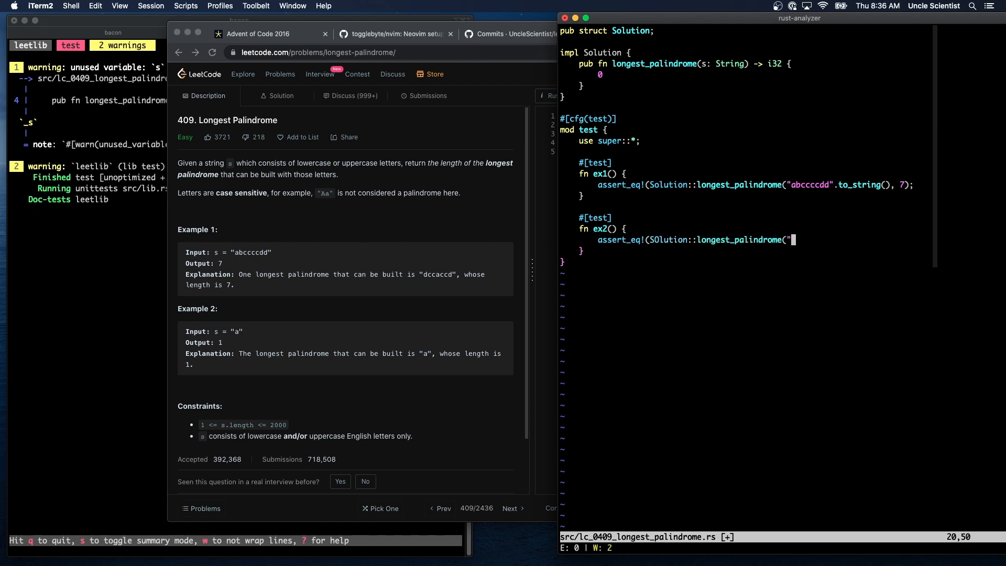
type("a\".to_string(")
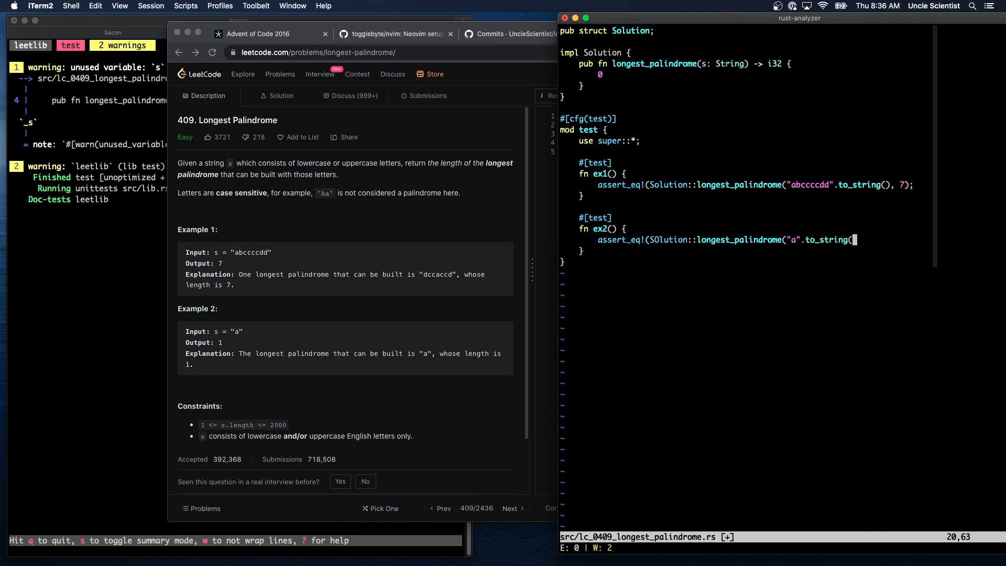
type(", 1);")
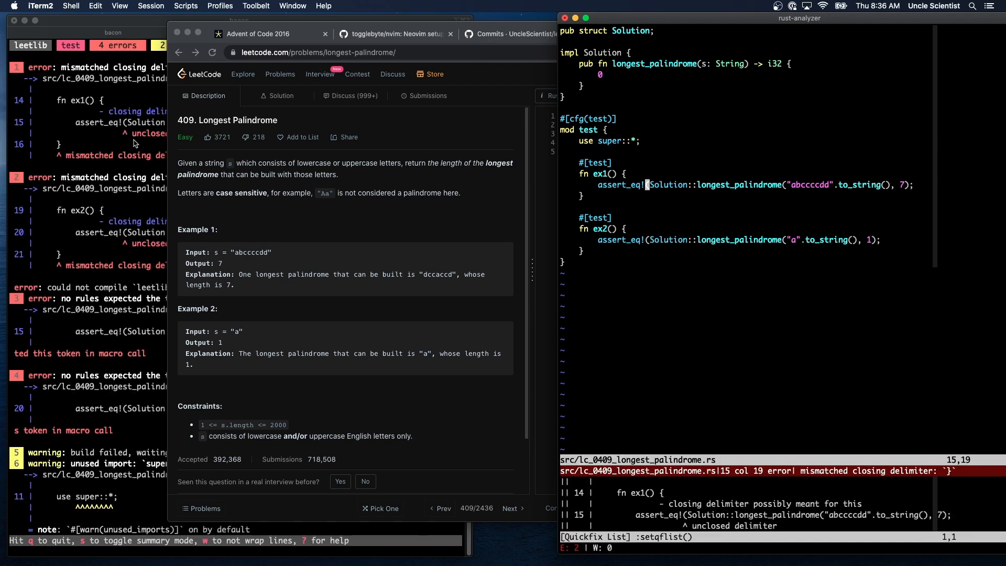
mouse_move(616, 234)
type(")")
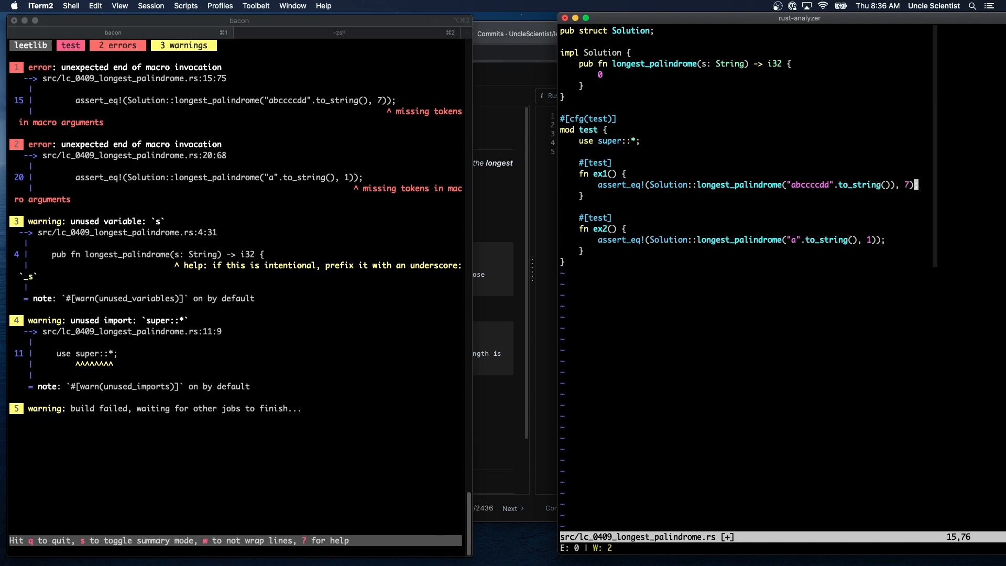
left_click(845, 239)
type(")")
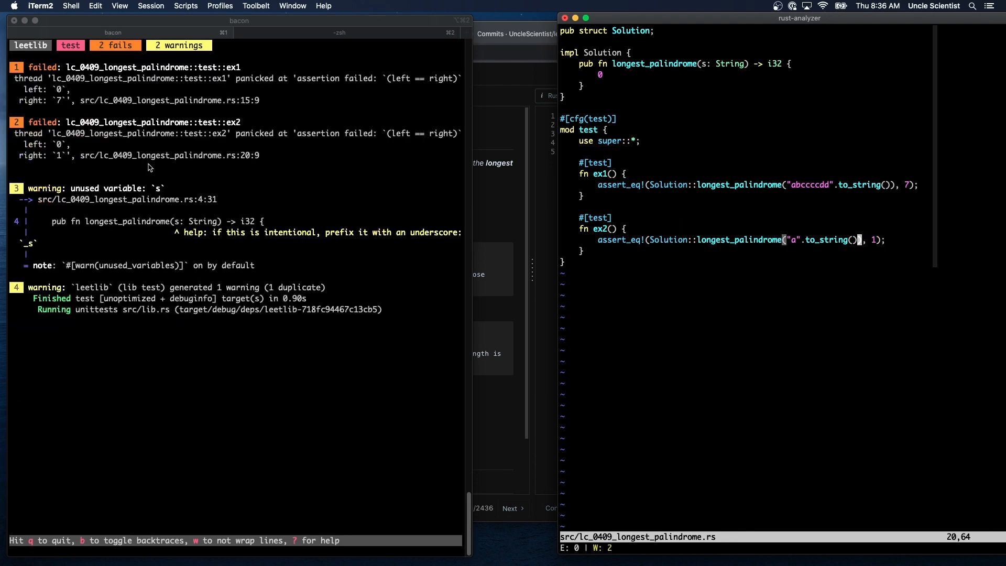
mouse_move(513, 417)
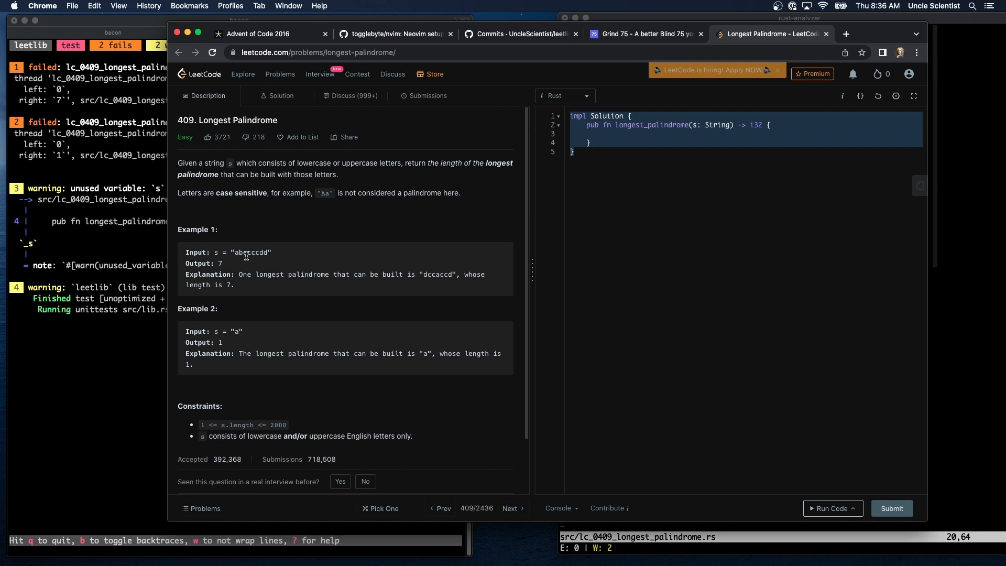
mouse_move(417, 282)
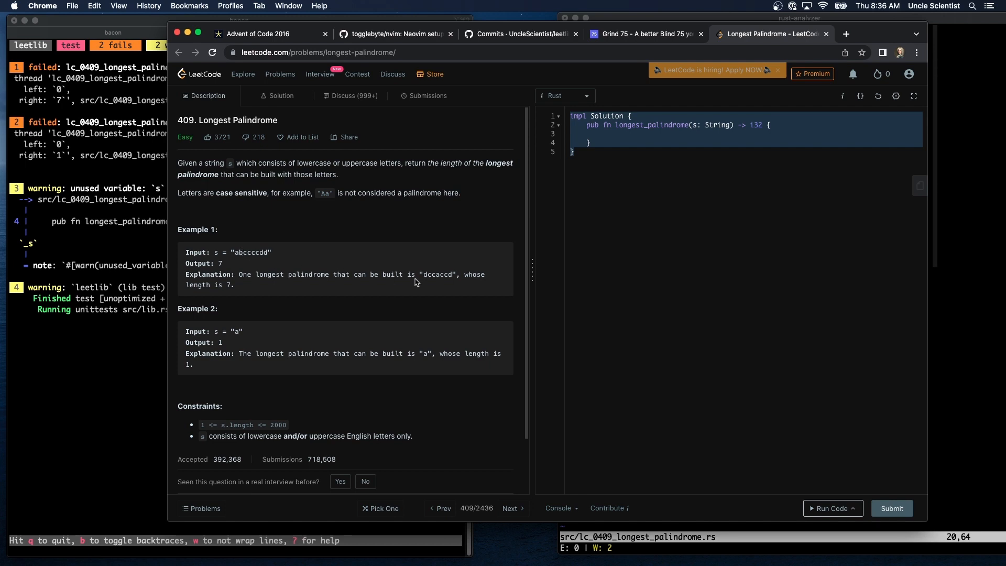
mouse_move(448, 282)
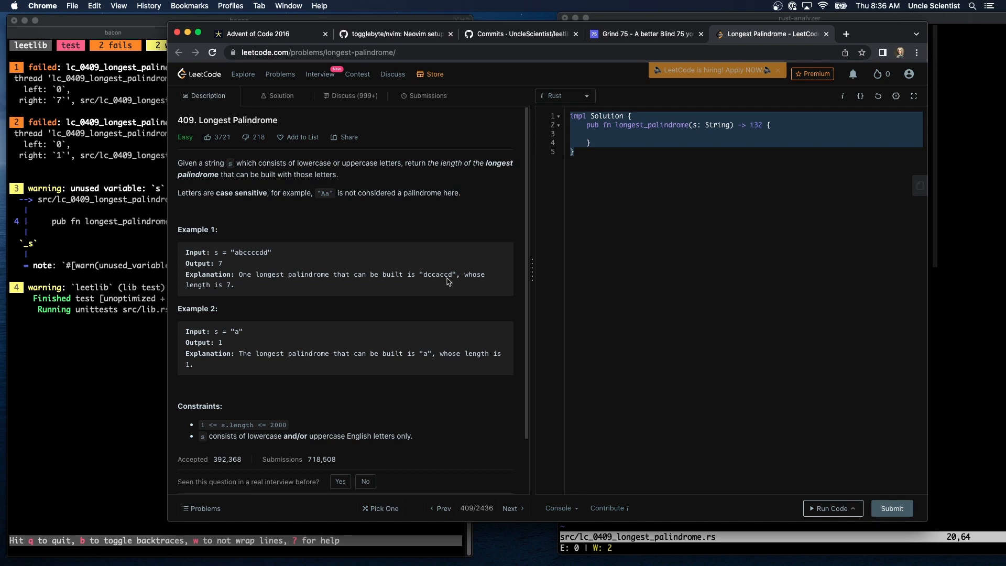
mouse_move(250, 263)
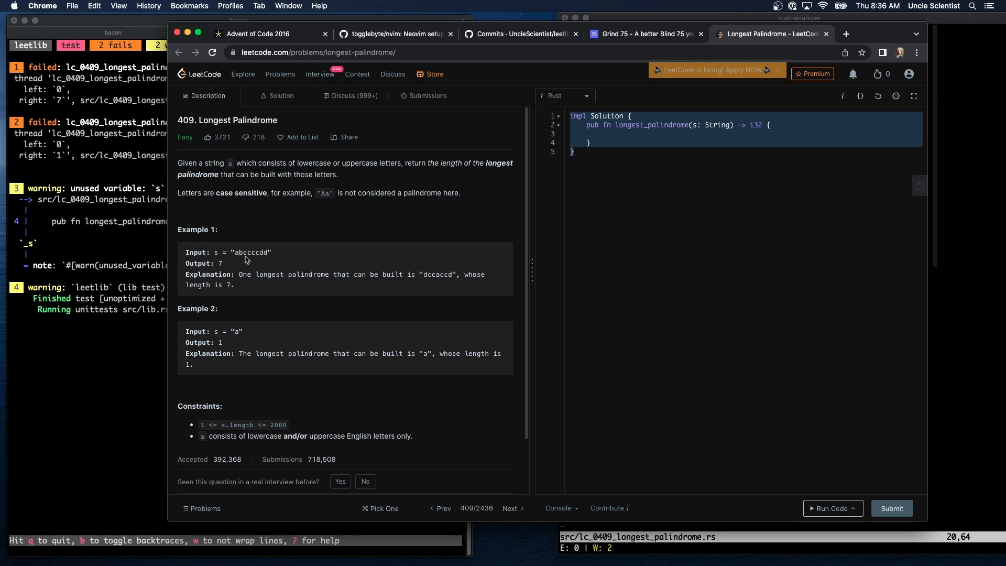
mouse_move(257, 269)
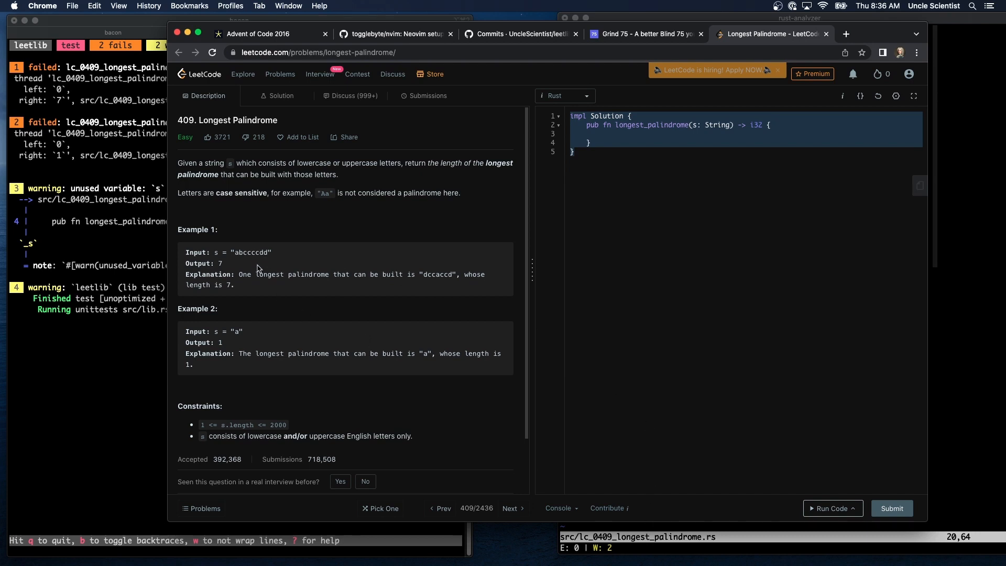
mouse_move(235, 273)
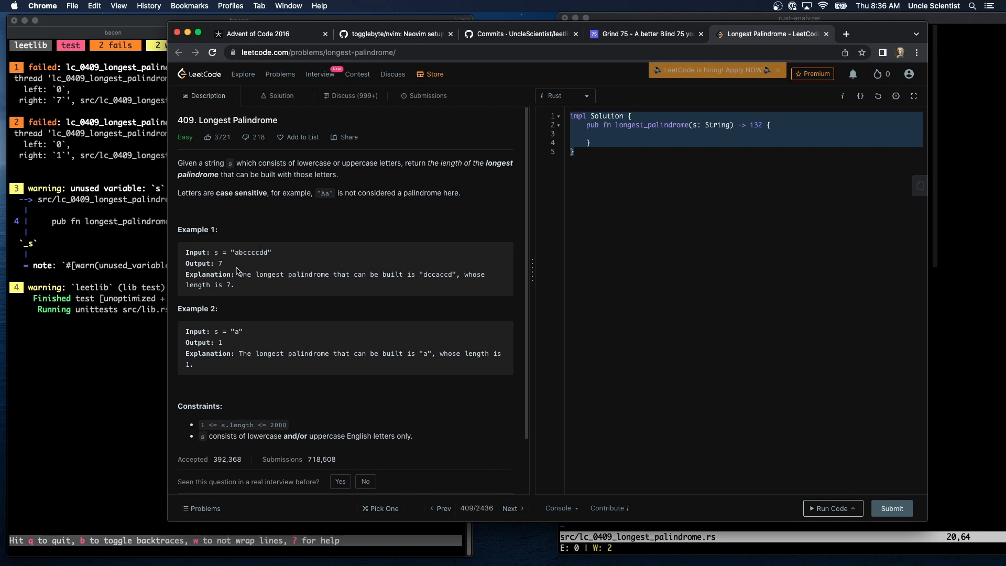
mouse_move(432, 281)
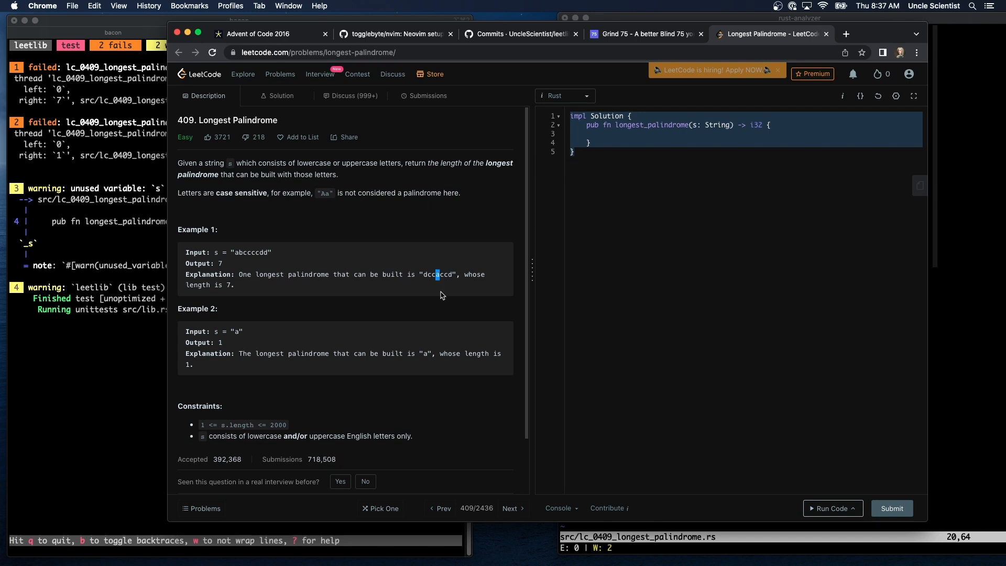
mouse_move(440, 284)
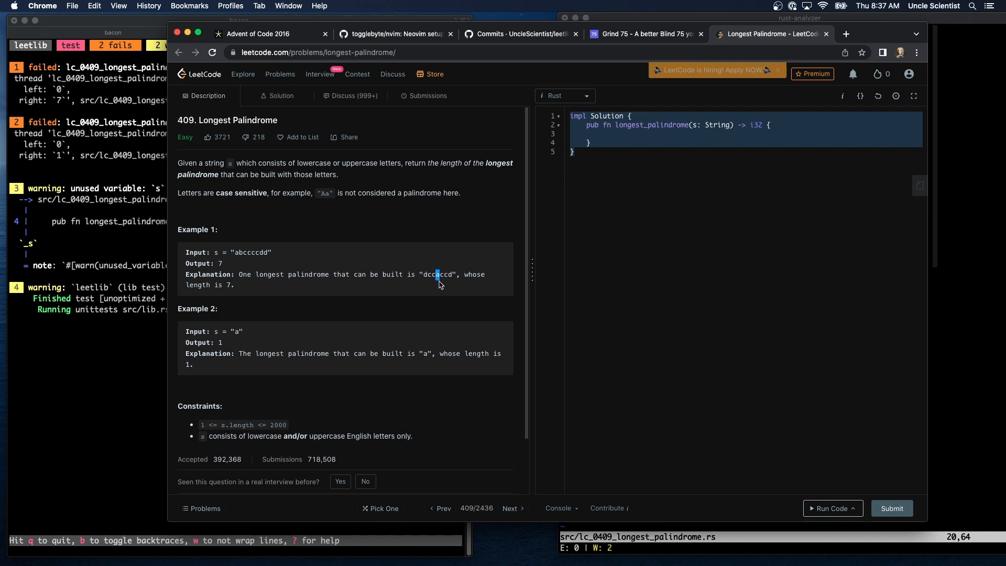
mouse_move(482, 332)
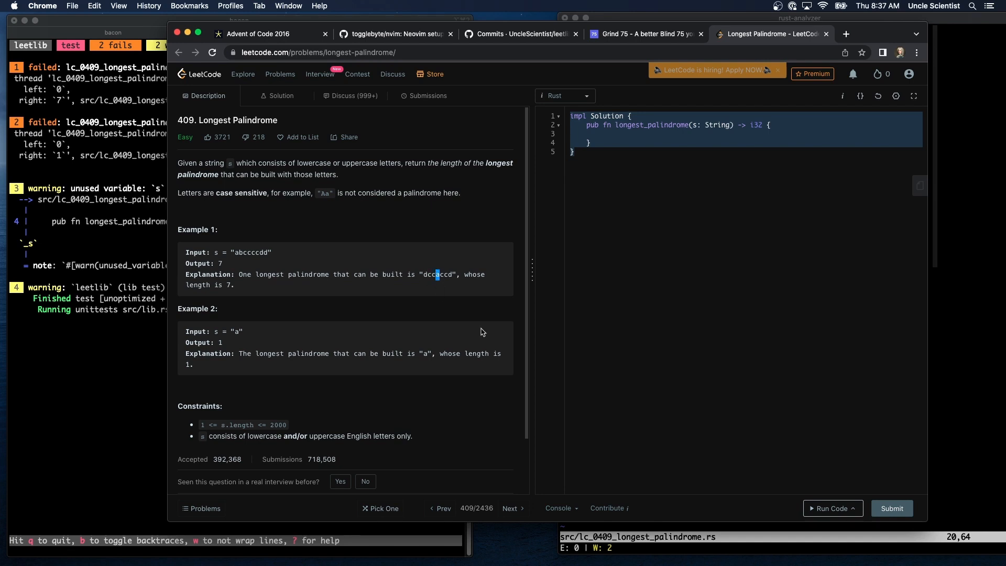
mouse_move(436, 281)
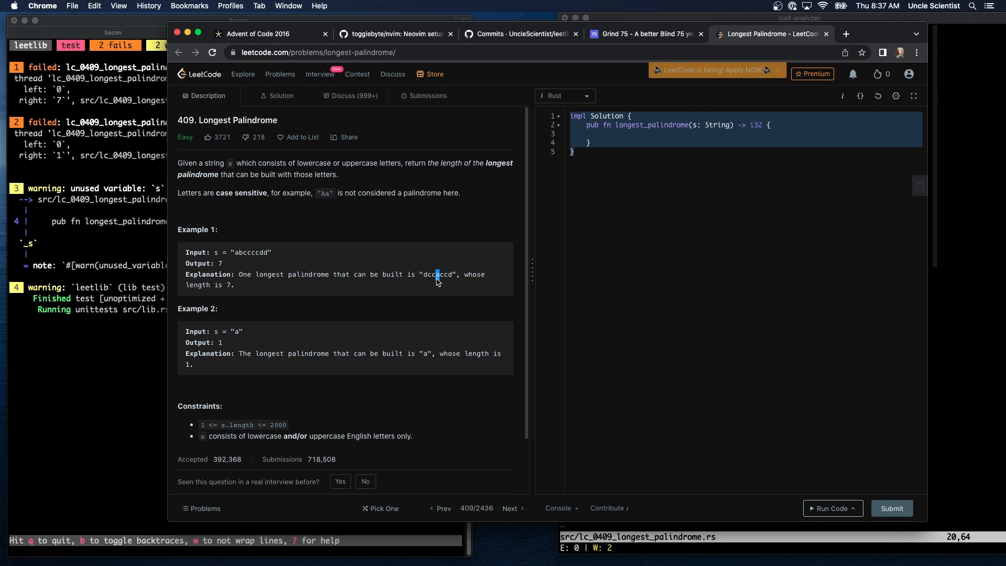
mouse_move(242, 254)
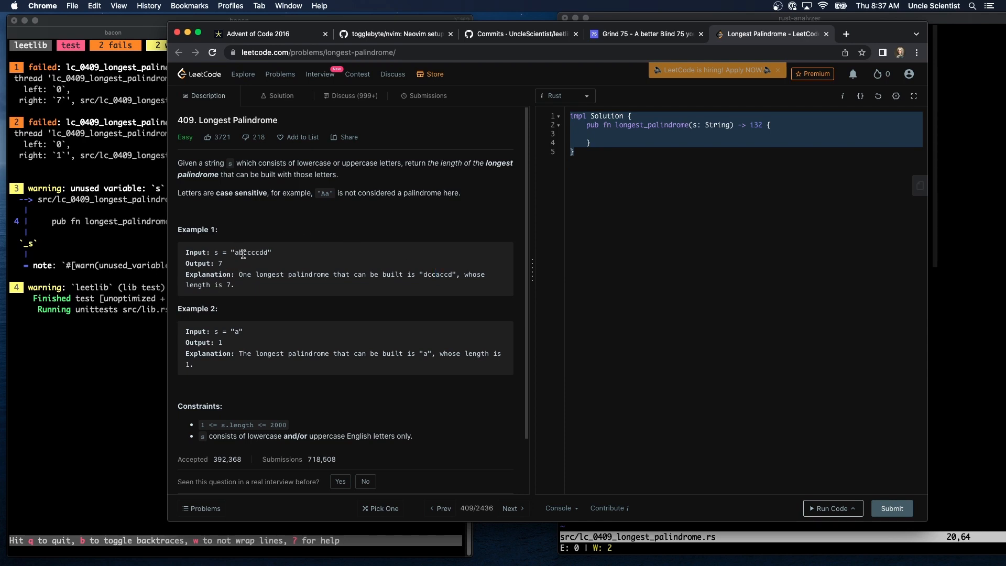
double_click(253, 253)
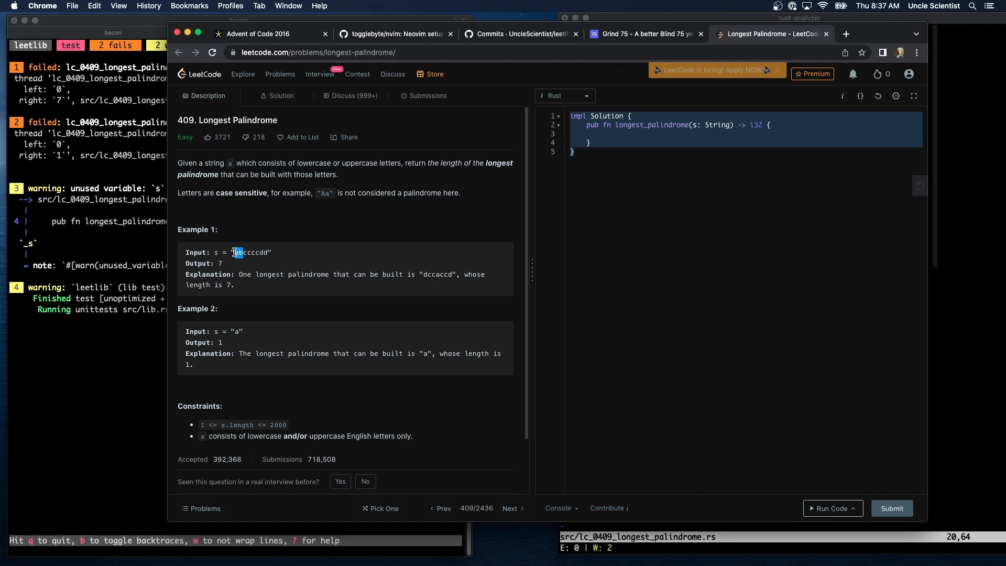
mouse_move(417, 334)
type("// ")
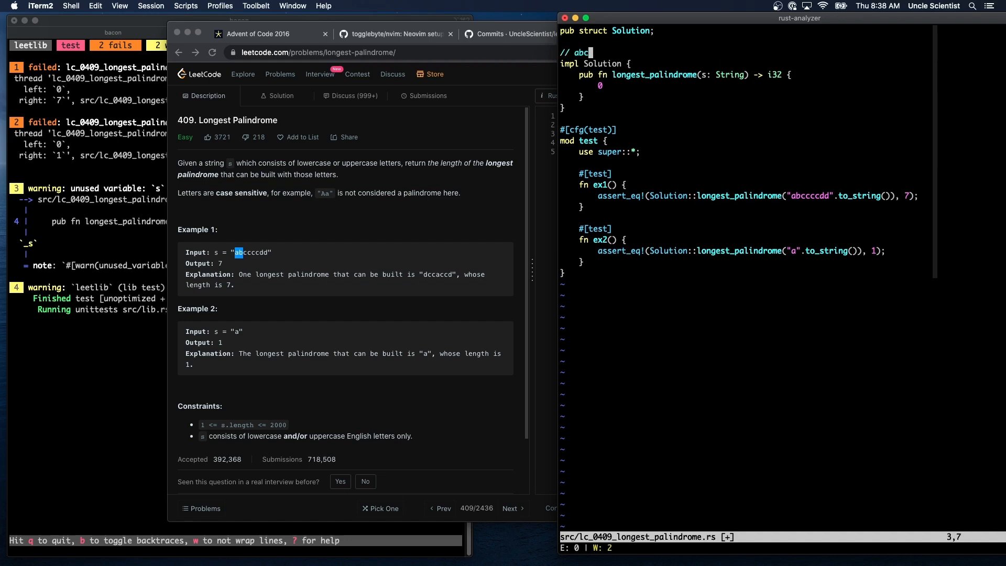
- Write a scratch // abcabcddd comment and an empty comment line above the impl
type("abcd")
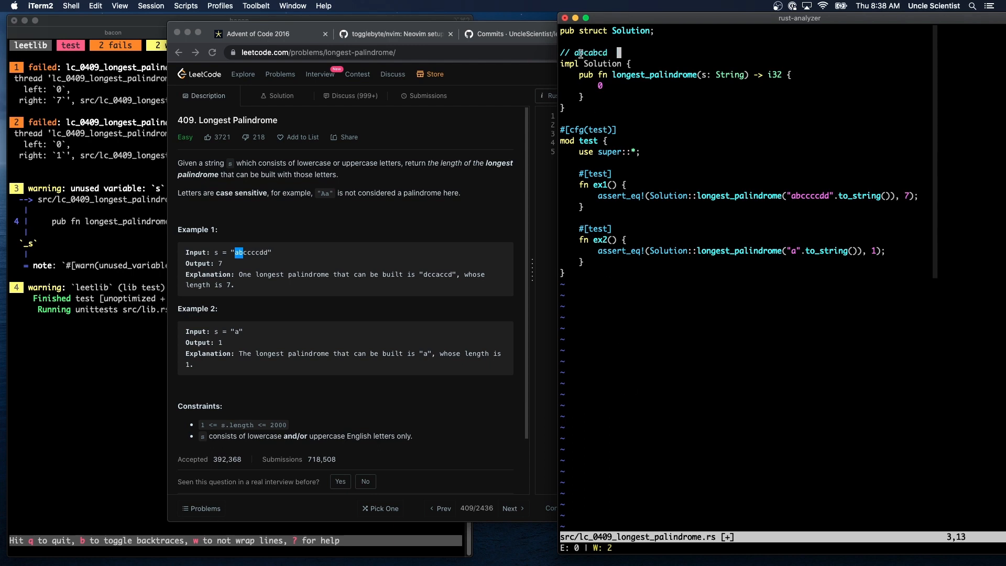
type("==")
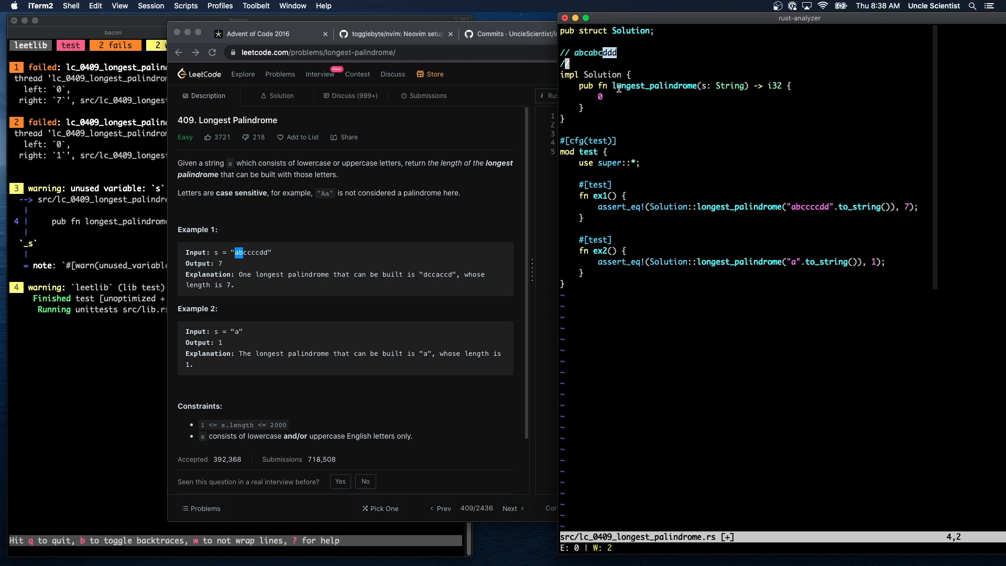
mouse_move(620, 95)
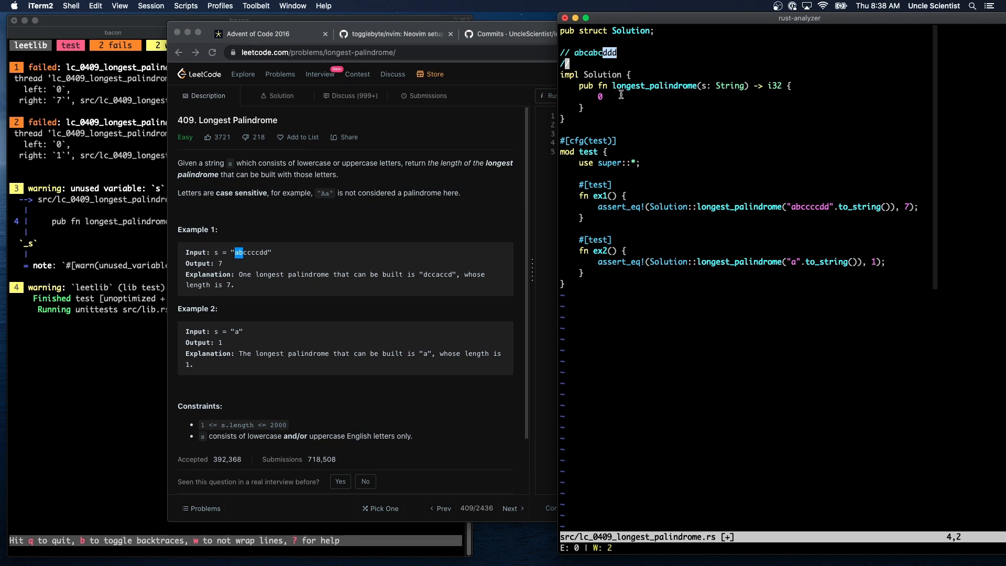
mouse_move(631, 163)
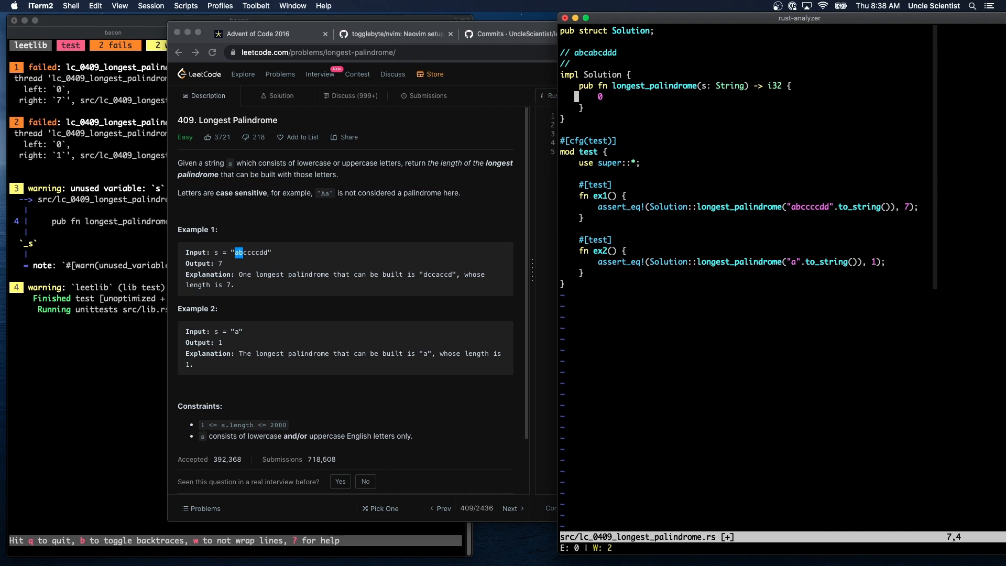
- Import std::collections::HashMap and count each character of s with hm.entry(ch).or_insert(0) += 1
type("let")
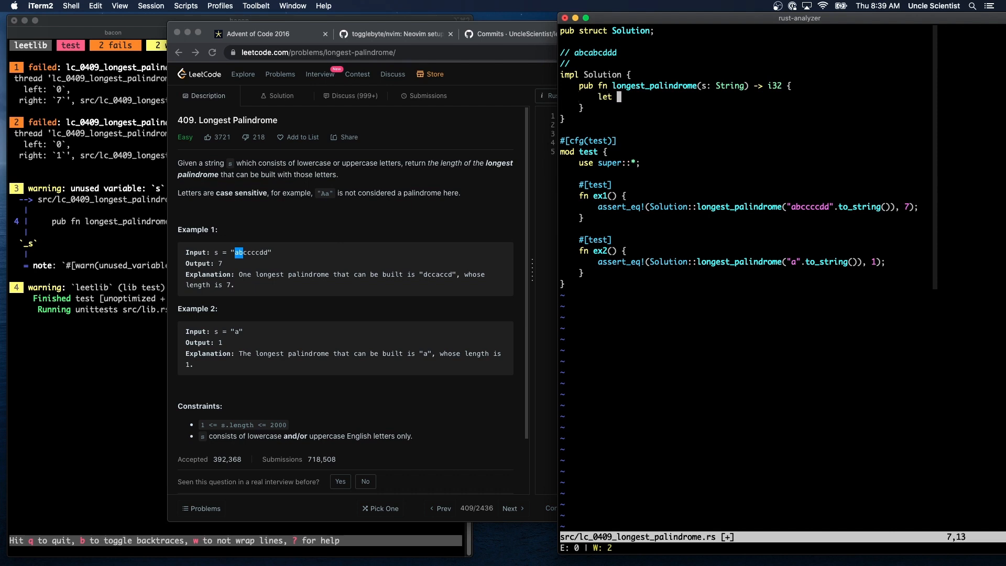
type("use")
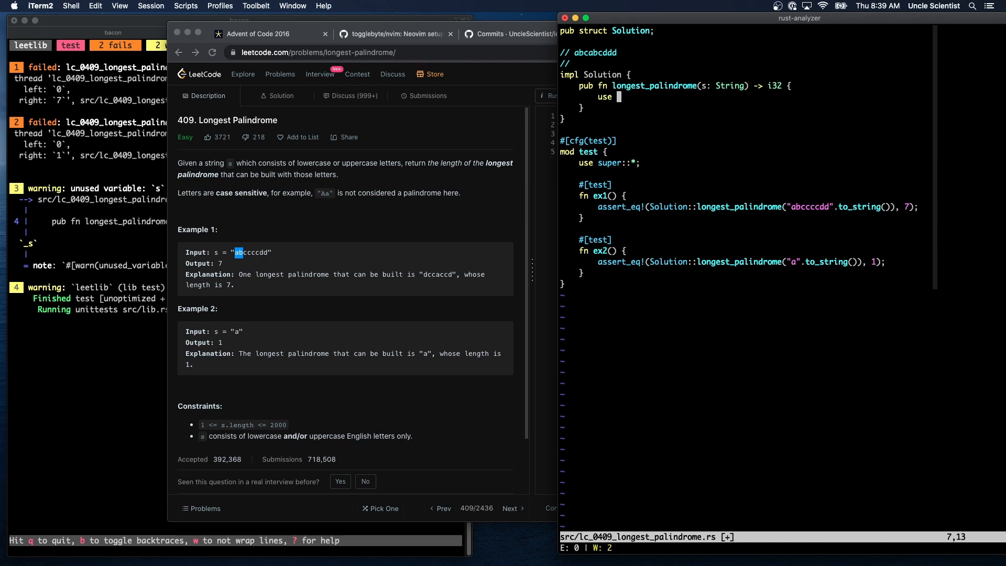
type("std::collections:")
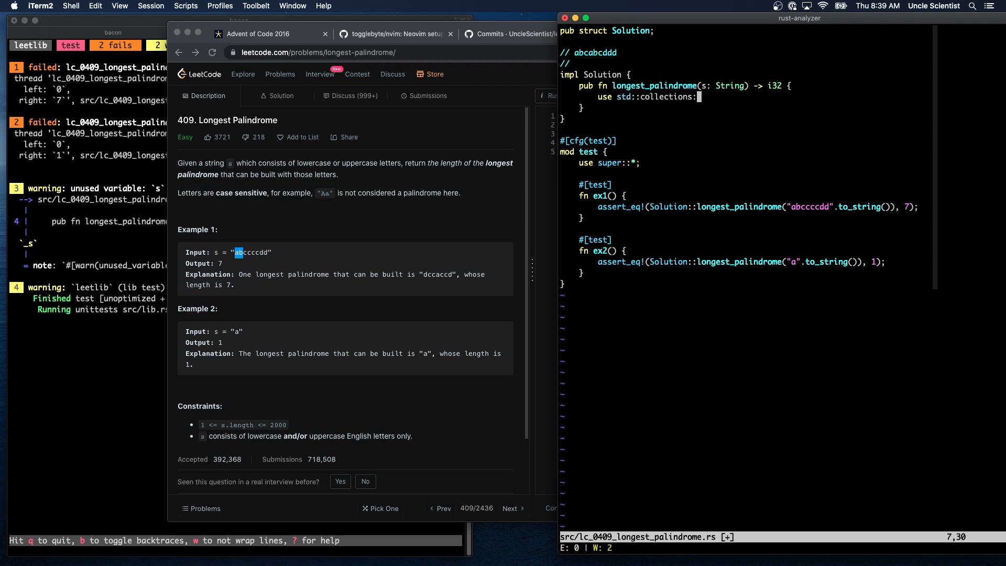
type("HashMap;")
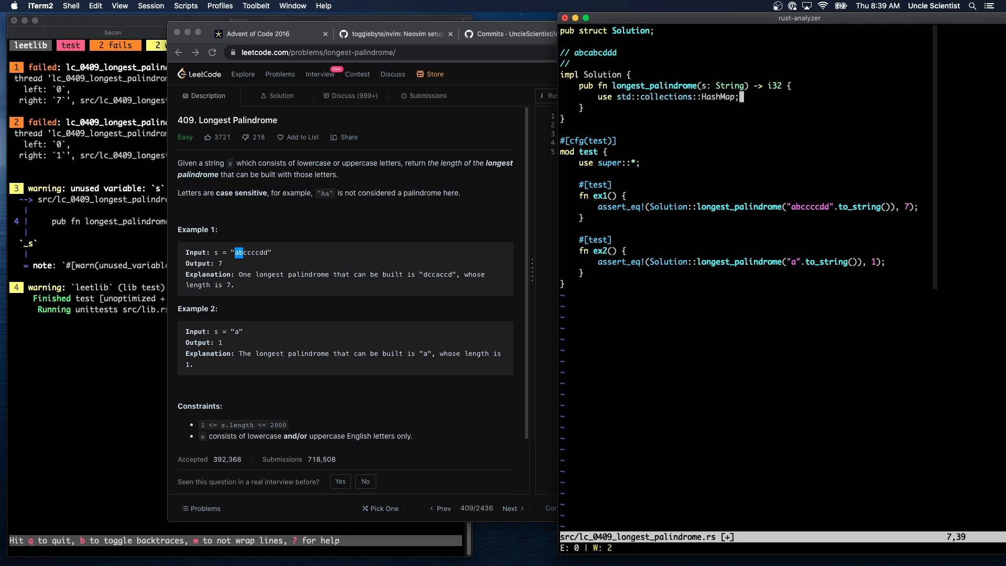
type("let mut")
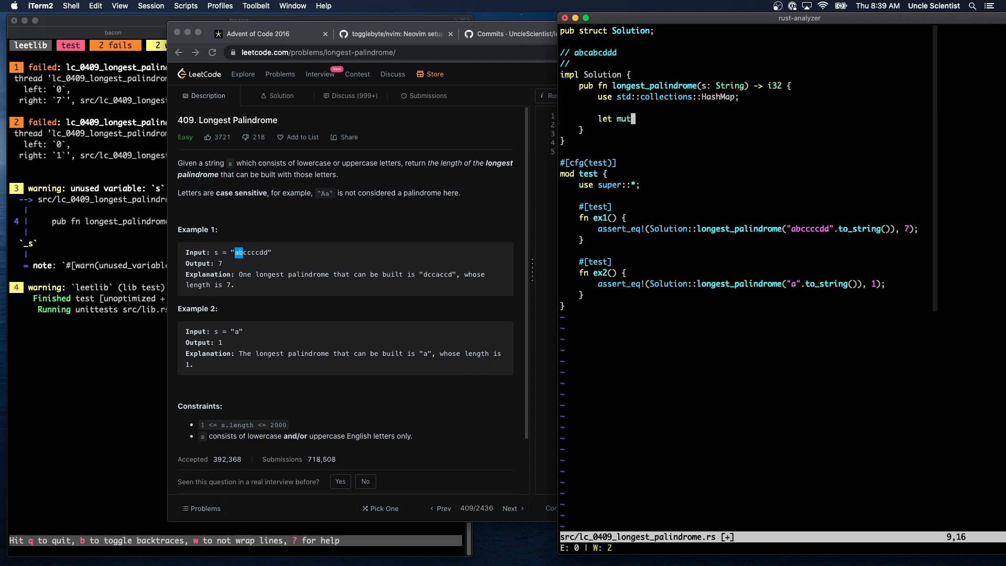
type("hm =")
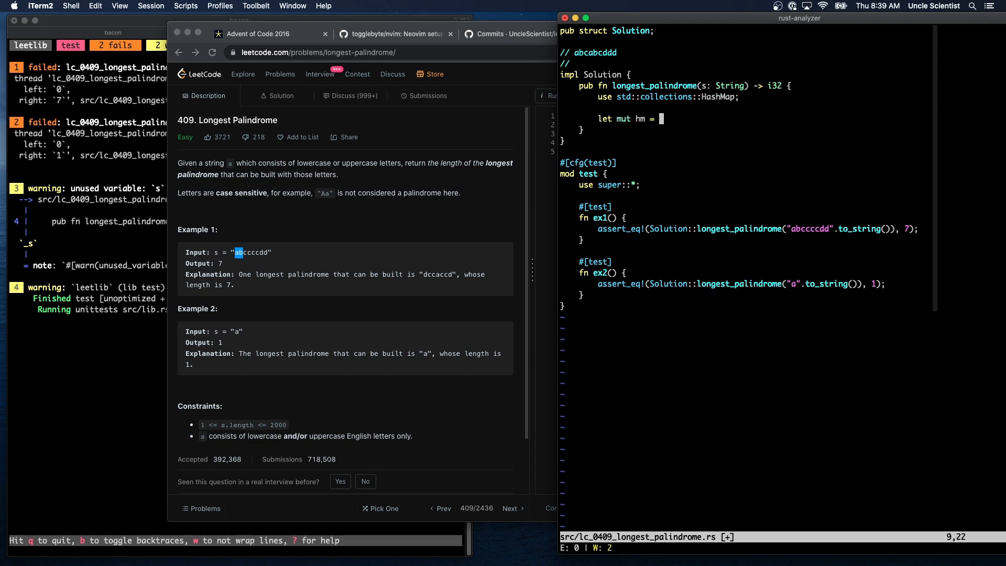
type("HashMap::new();")
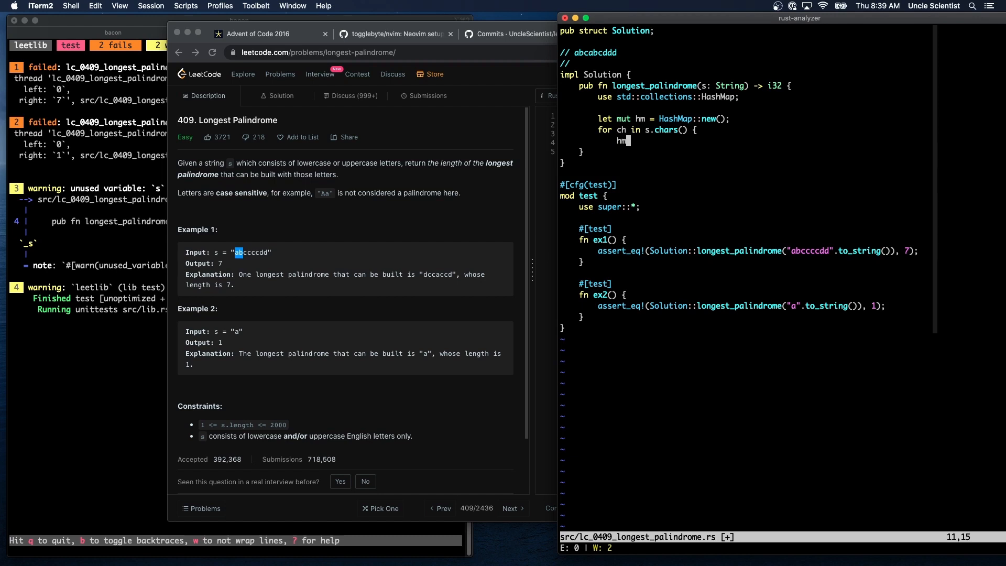
type(".entry(ch).or_insert(0) += 1;")
type("}")
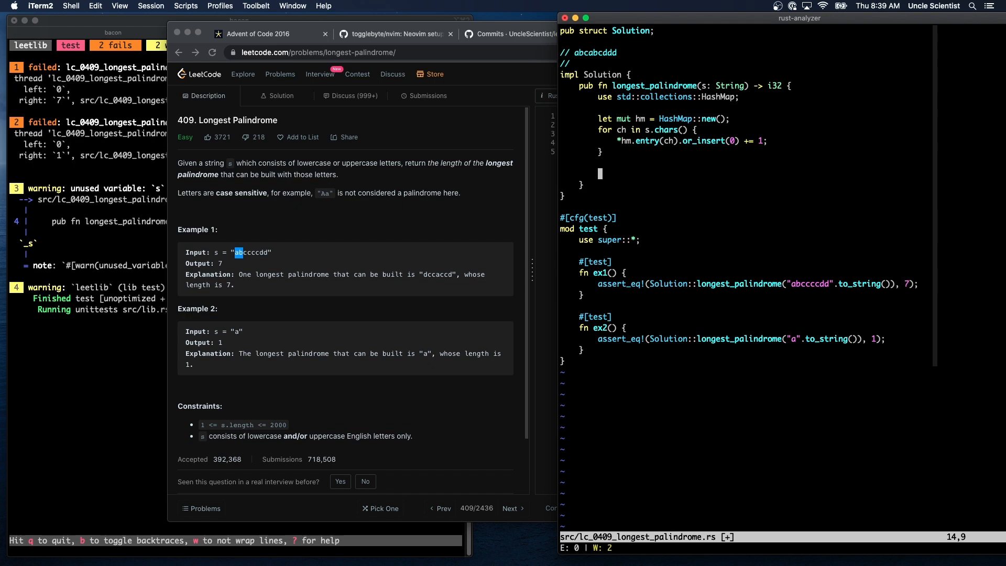
- Loop over hm.values(), initialise max_len = 0 and add val when val % 2 == 0
type("for")
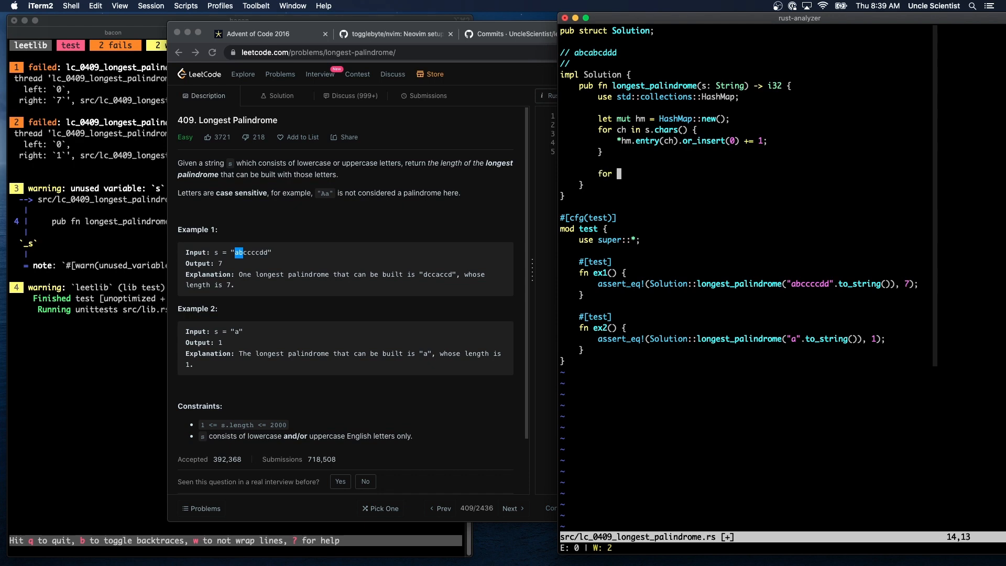
type("val = hm.values() {")
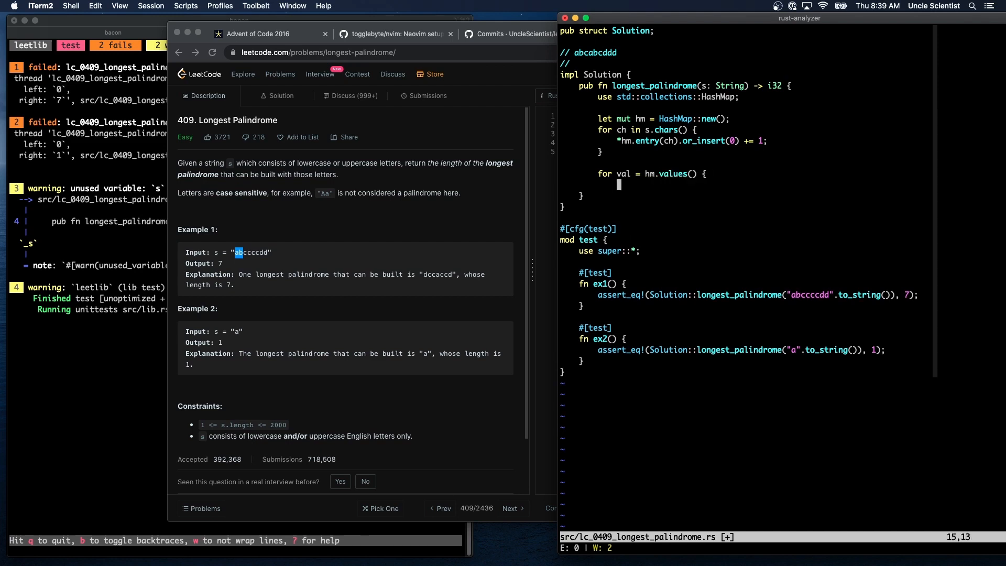
type("if")
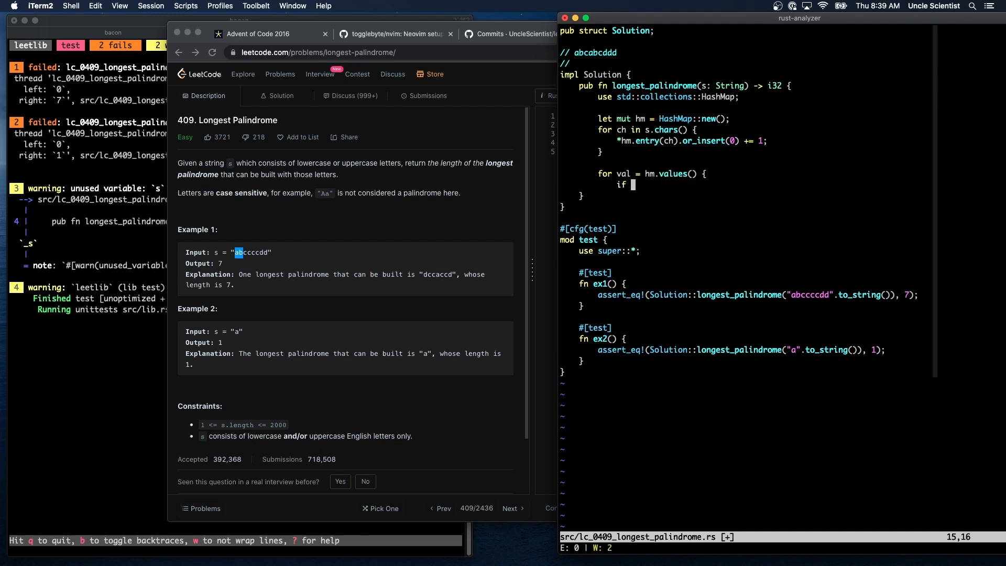
type("val % 2 == 0")
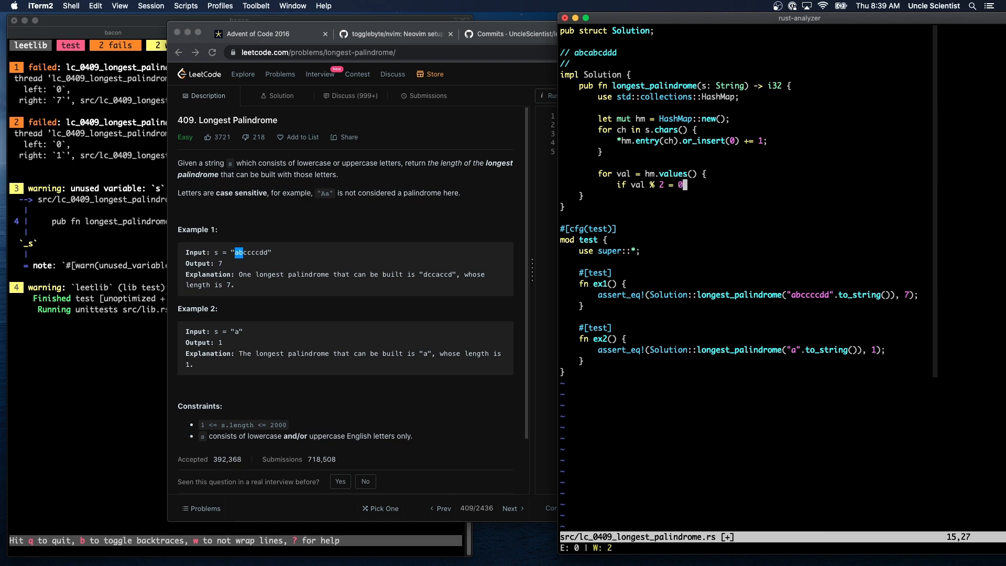
type("=")
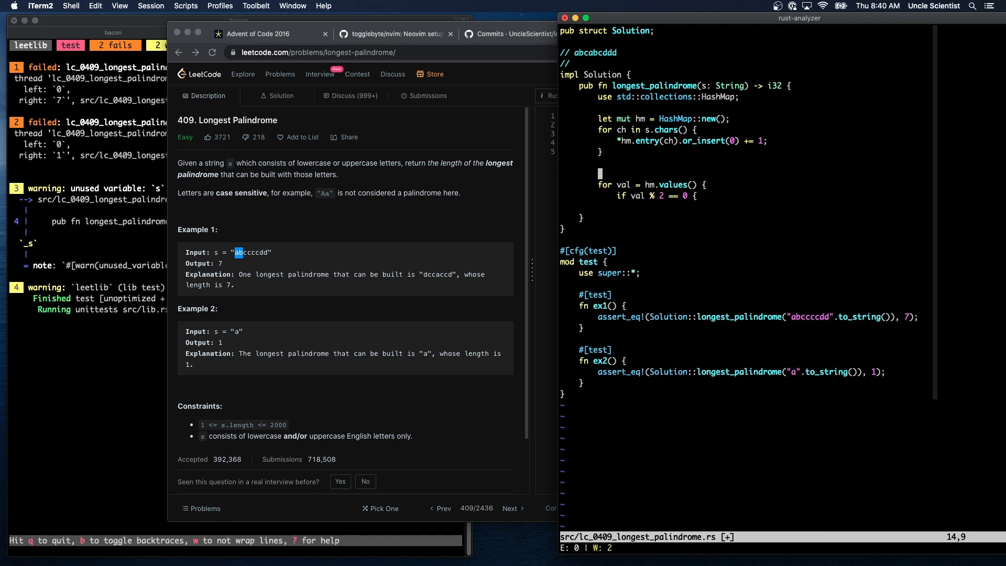
type("let mut")
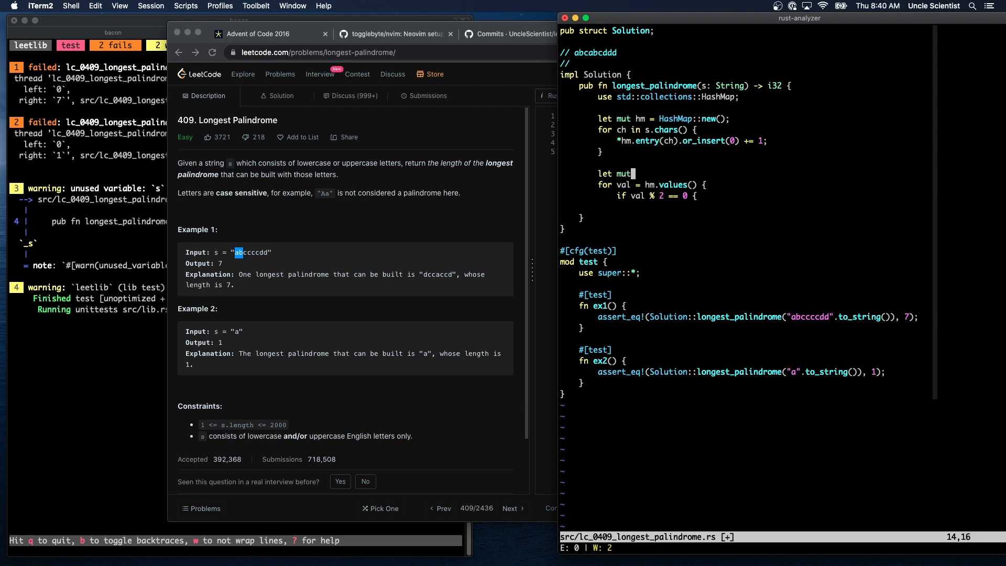
type("max_len = 0;")
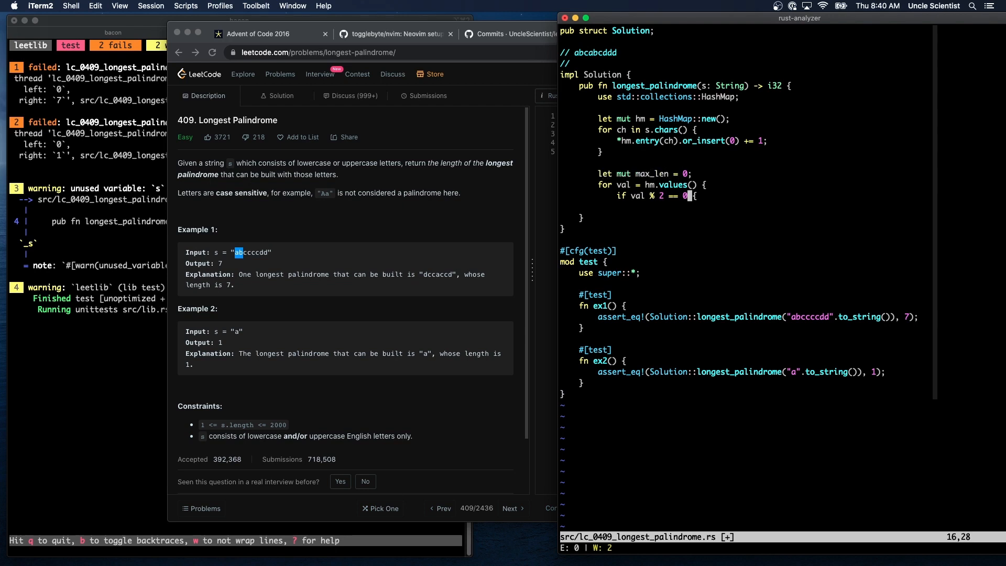
type("max_l")
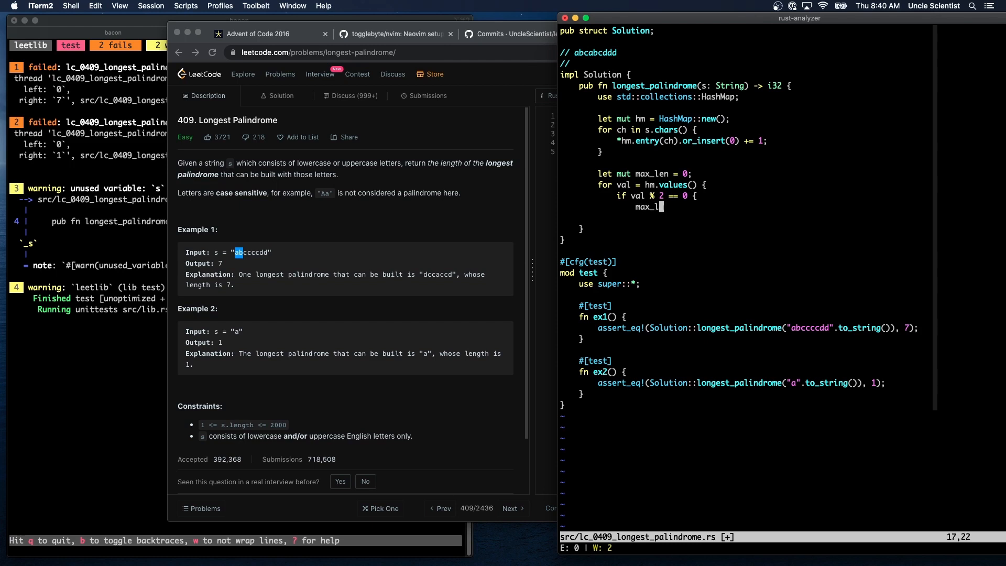
type("max_len += val;")
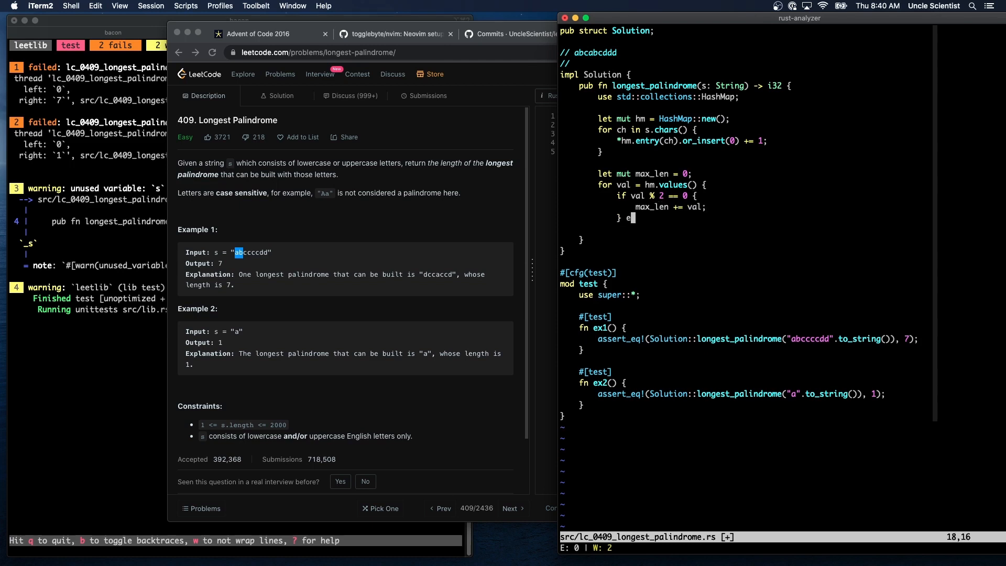
- In the else branch add val - 1 to max_len and declare a has_odd flag
type("lse {")
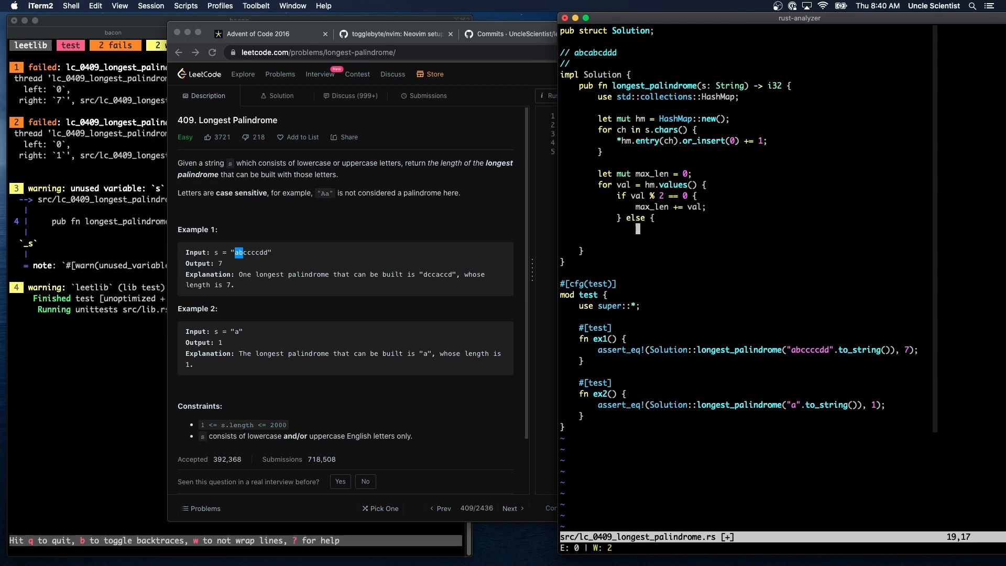
type("max_len += val -")
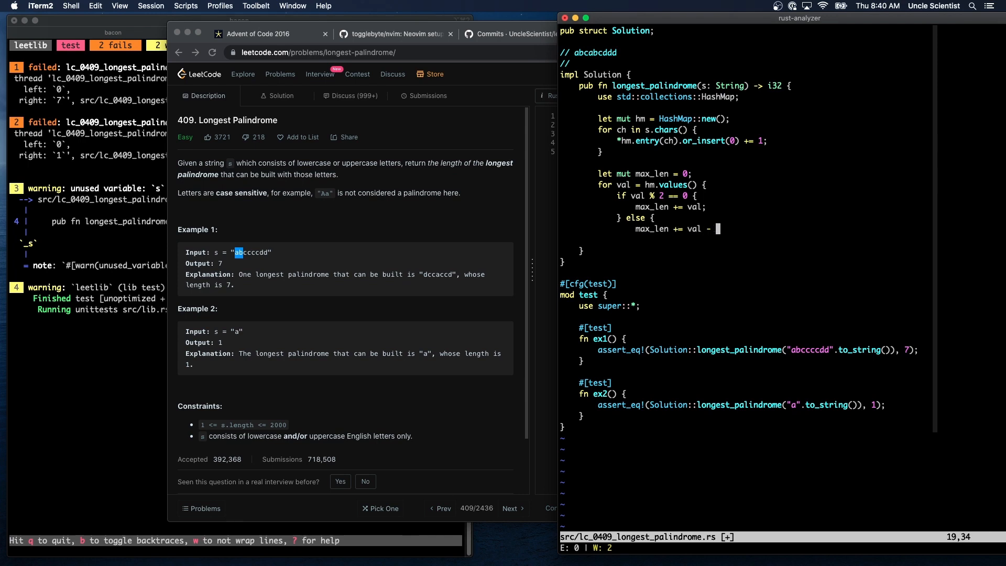
type("1")
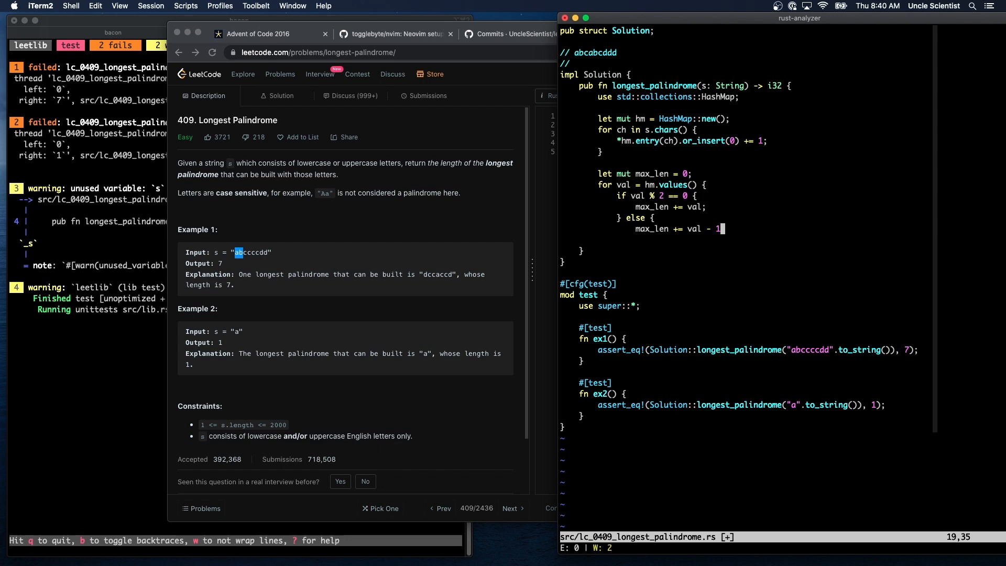
type(";")
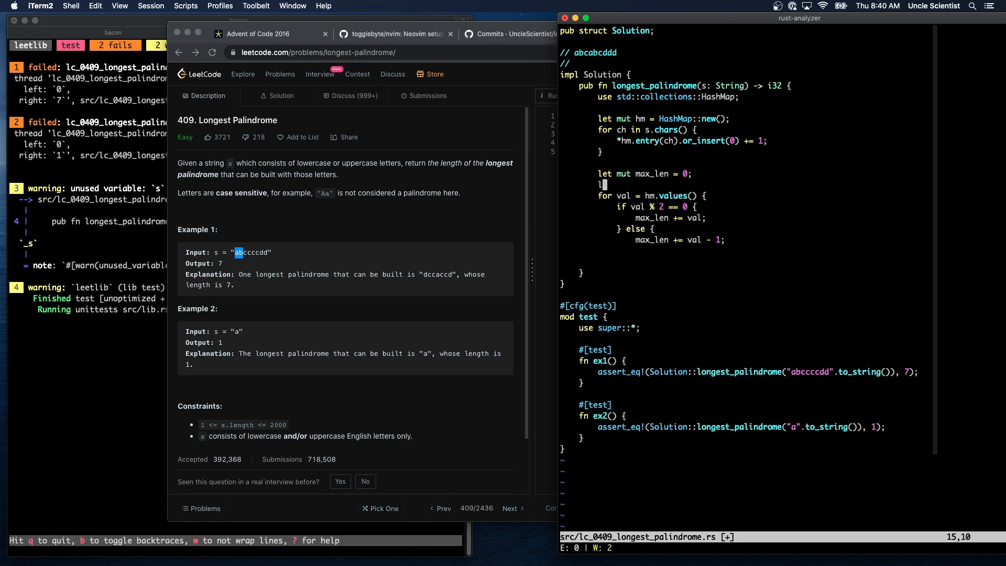
type("let mut has_odd = false;")
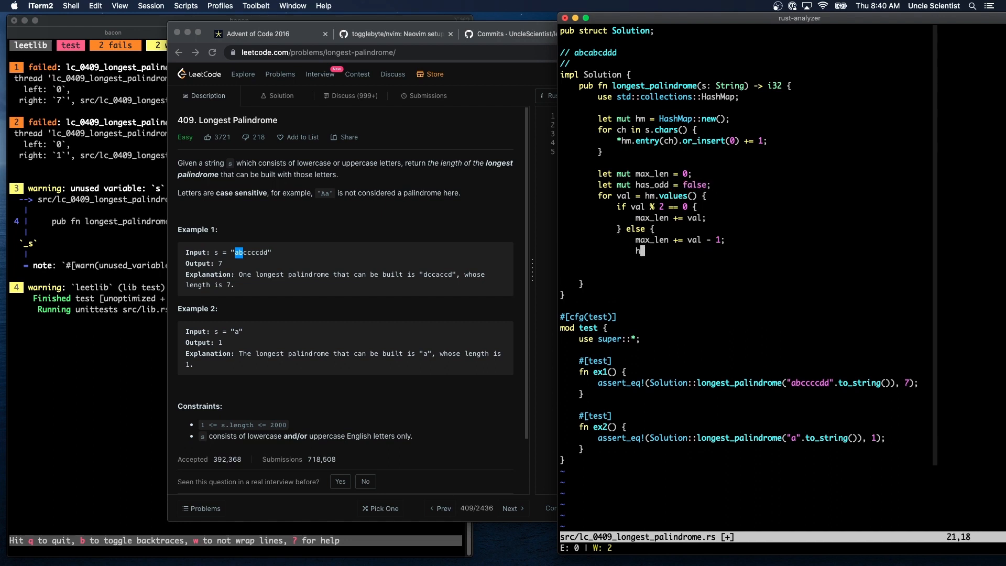
key("backspace")
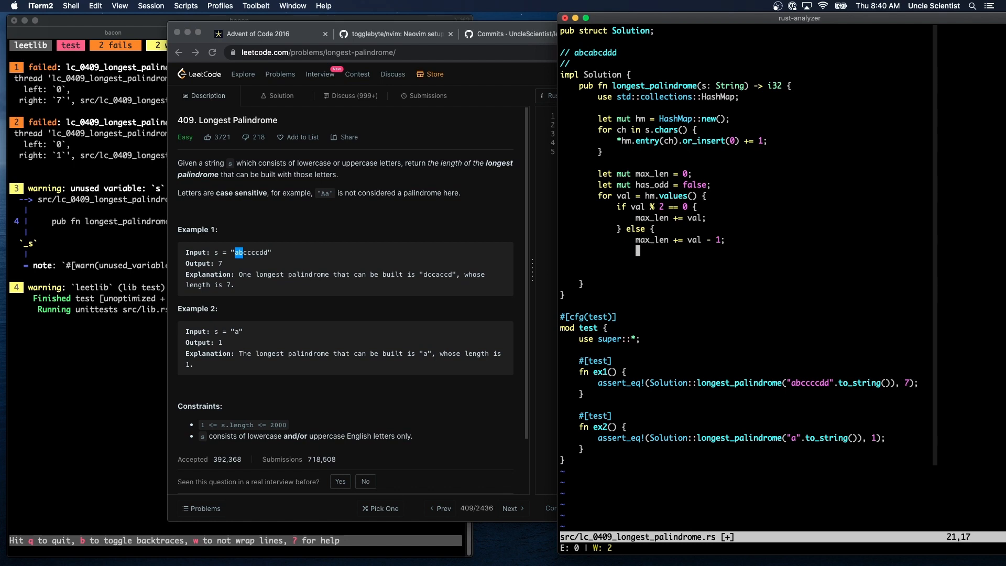
type("has_odd = true;")
left_click(747, 261)
type("0")
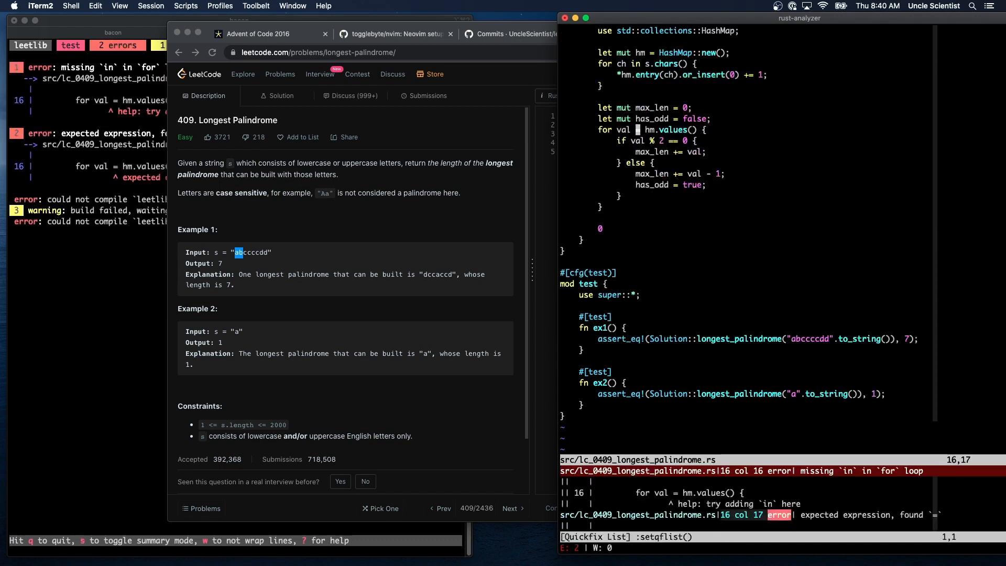
- Replace the bad loop token with 'in' so it reads for val in hm.values()
type("cwi")
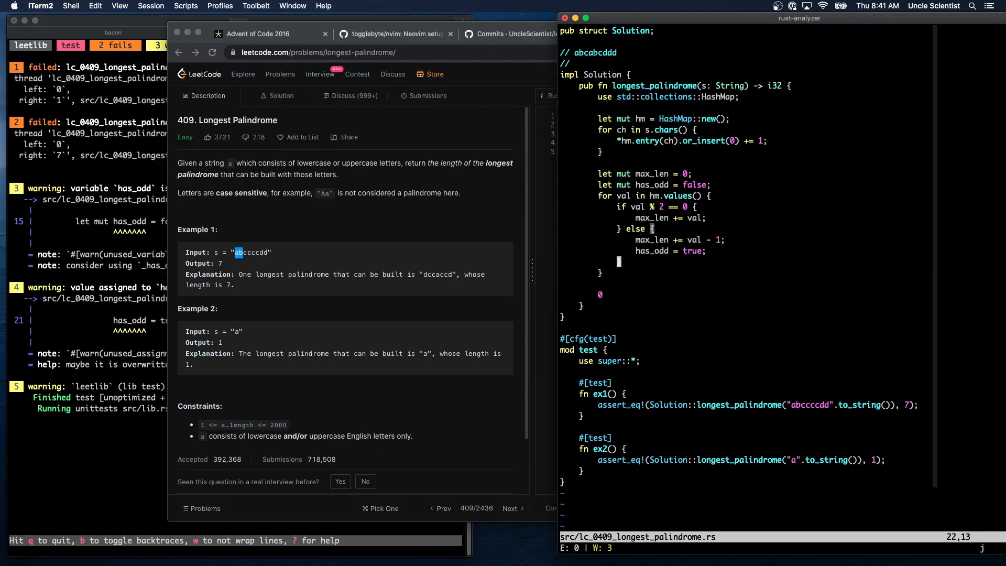
- Return max_len + if has_odd { 1 } else { 0 } so both palindrome tests pass
type("max_le")
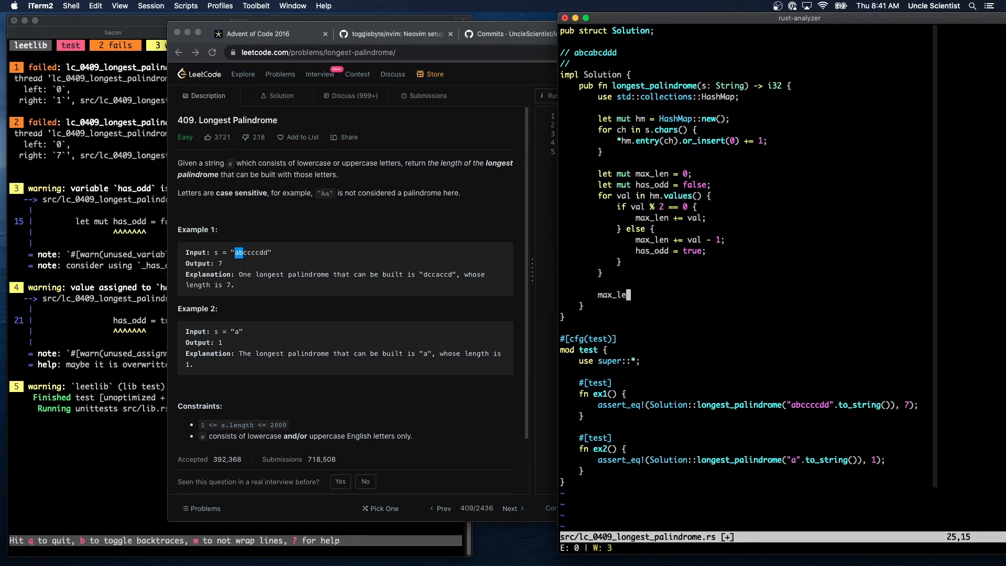
type("+")
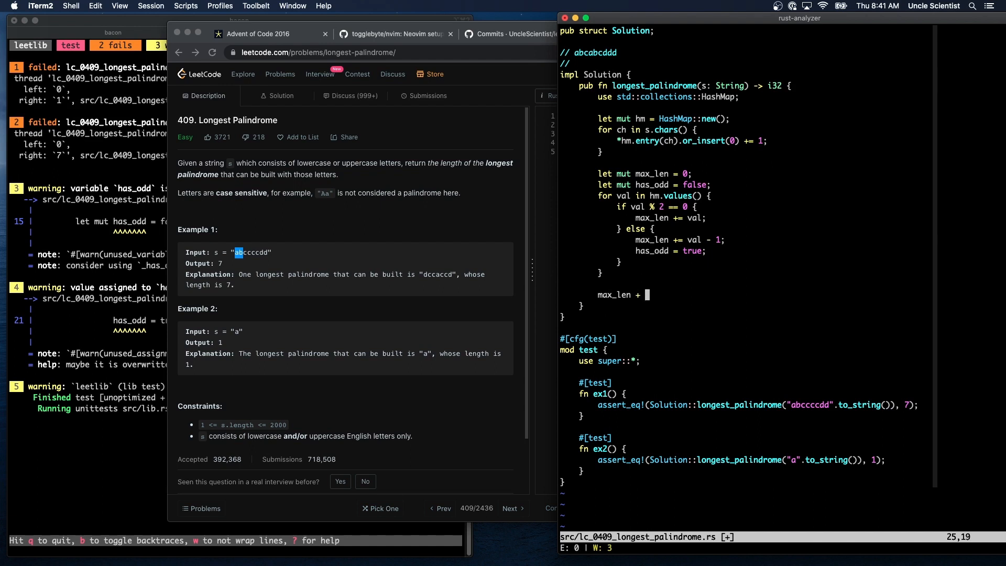
type("if has_odd")
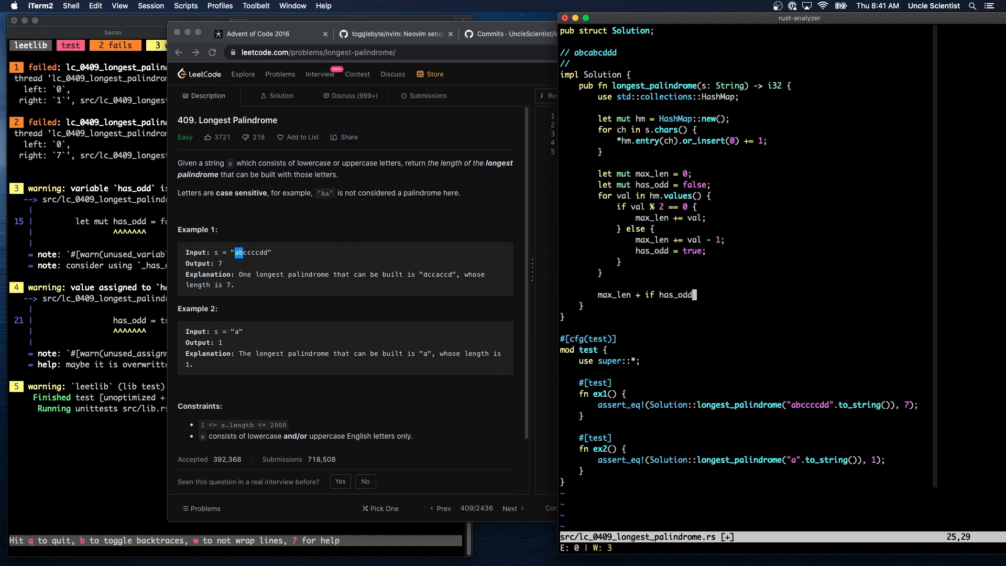
type("{ 1 } else")
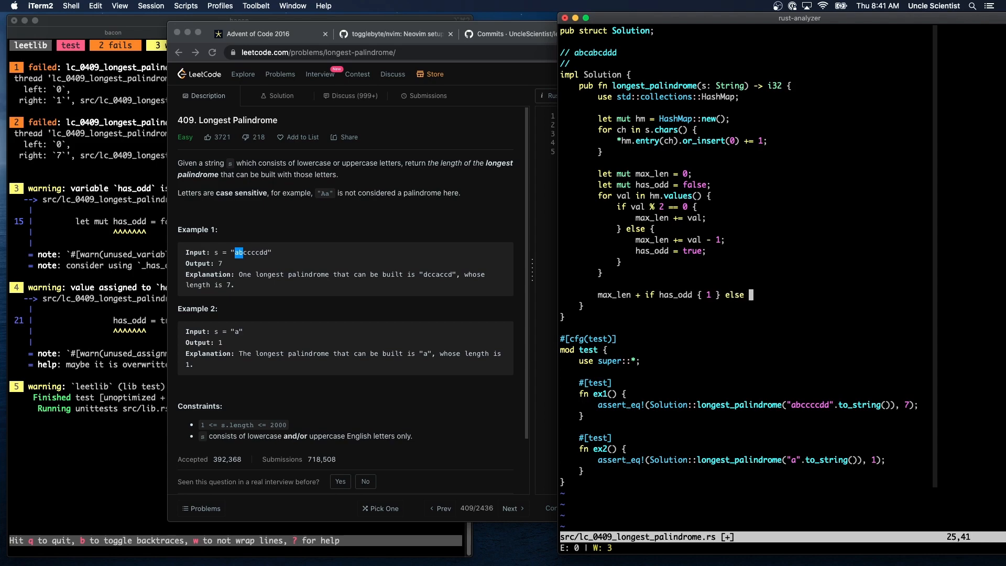
type("{ 0")
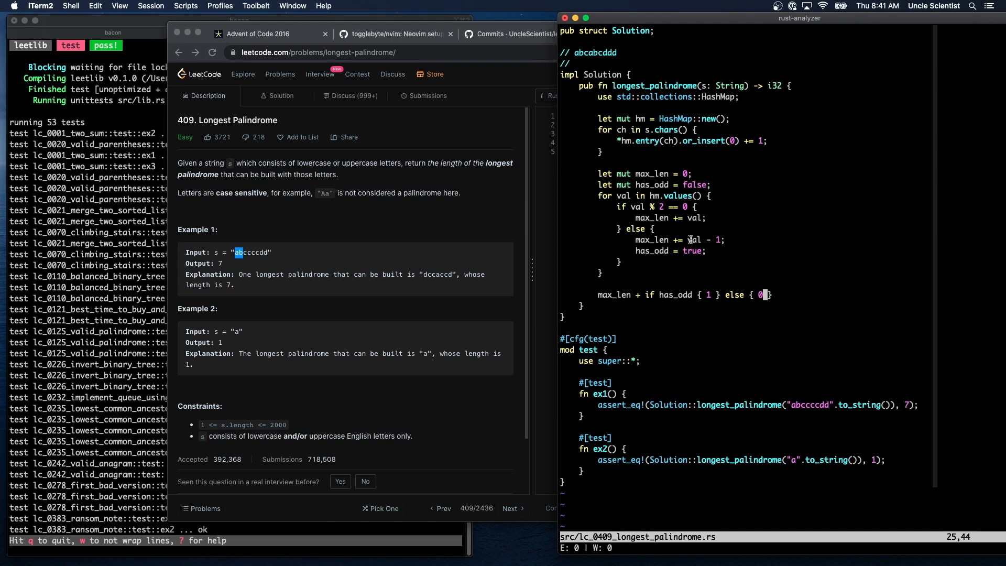
double_click(694, 239)
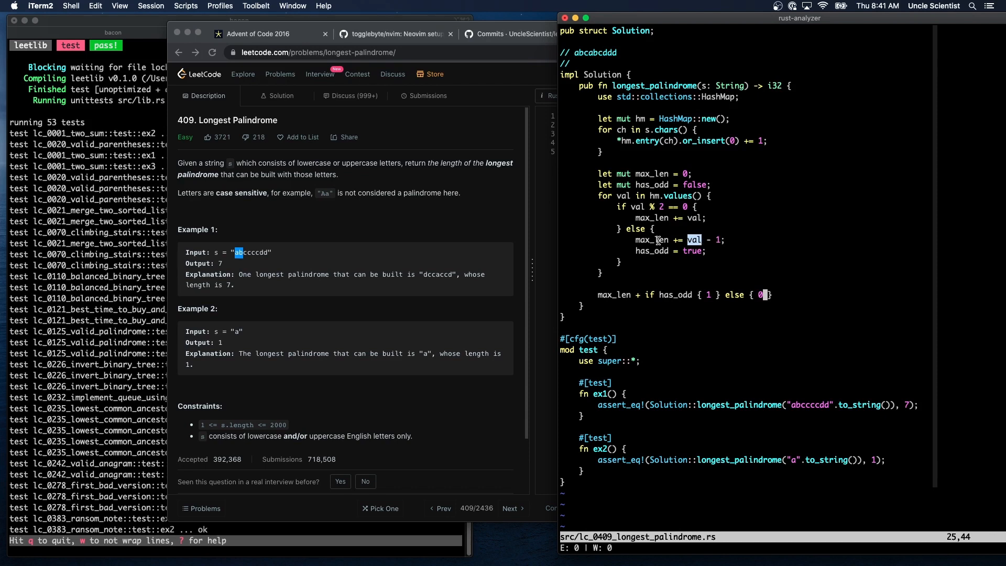
- Review the odd-count return and expand a new #[test] fn stub below ex2
double_click(650, 239)
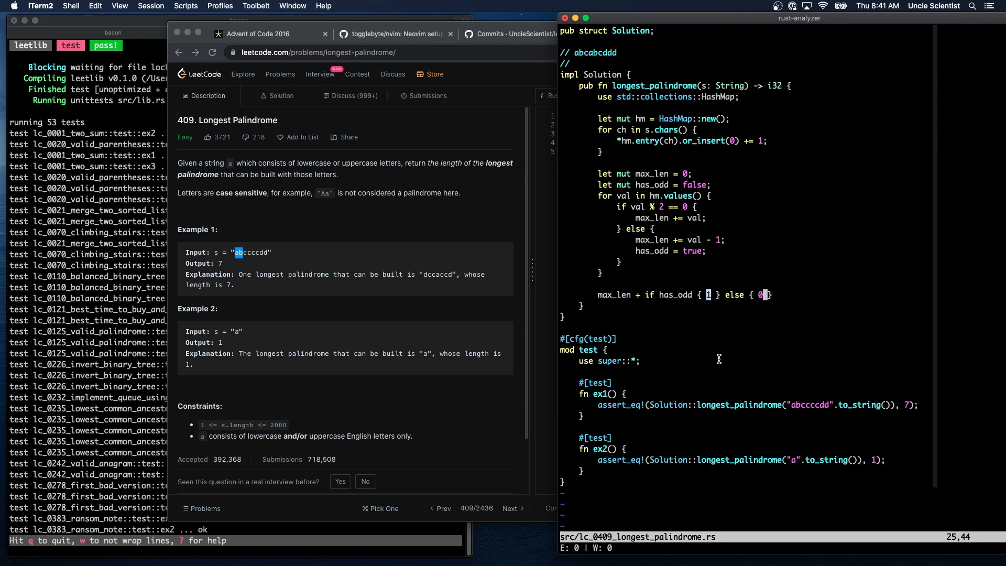
scroll("down", 3)
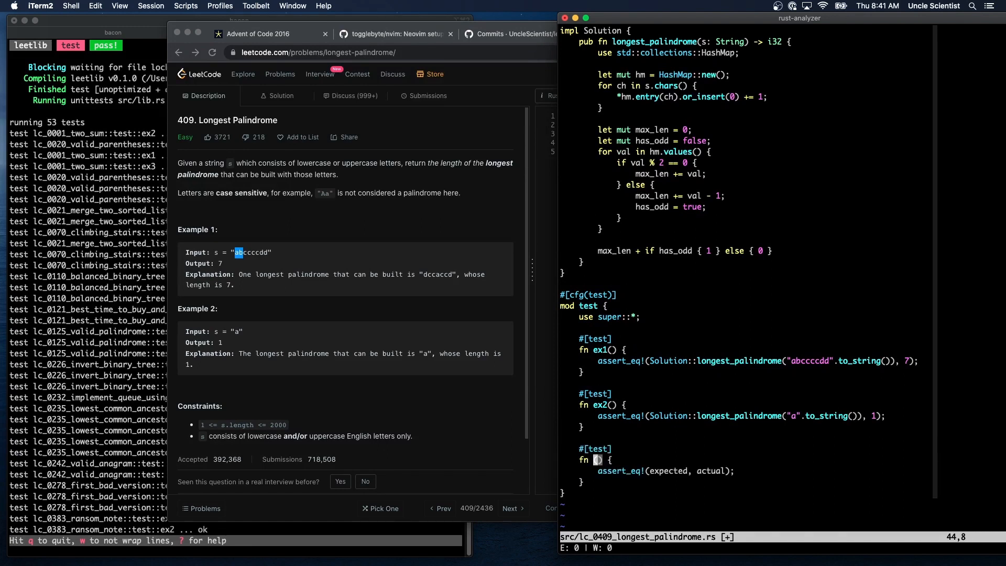
- Write test triplea_b asserting Solution::longest_palindrome("aaab".to_string()) equals 3
type("tripe")
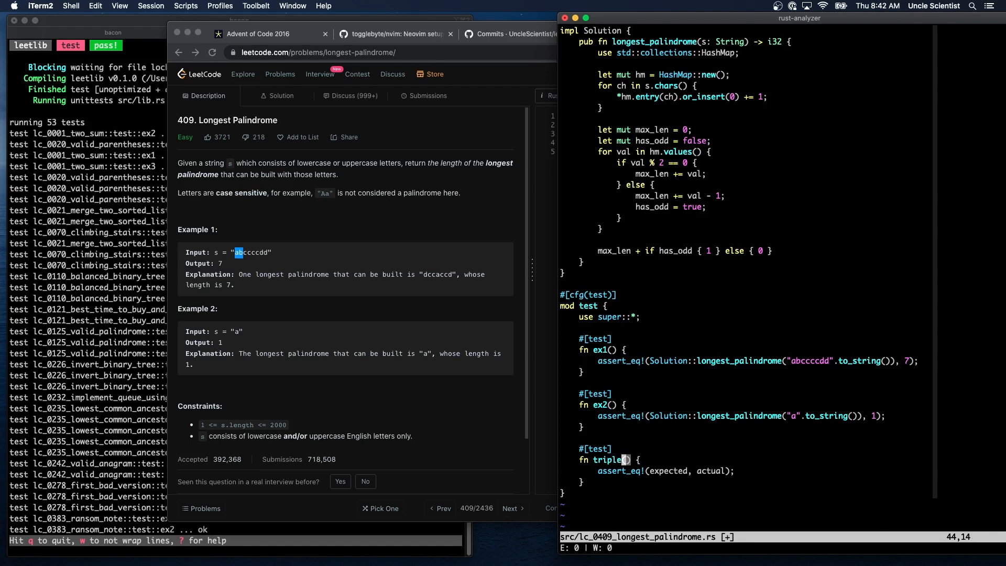
type("_a_b")
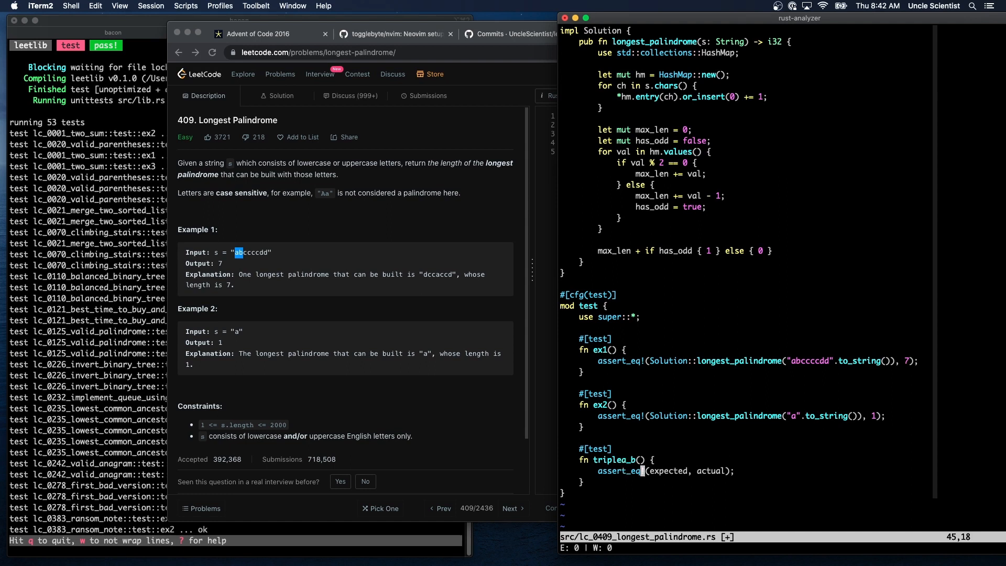
type("Solution::longest")
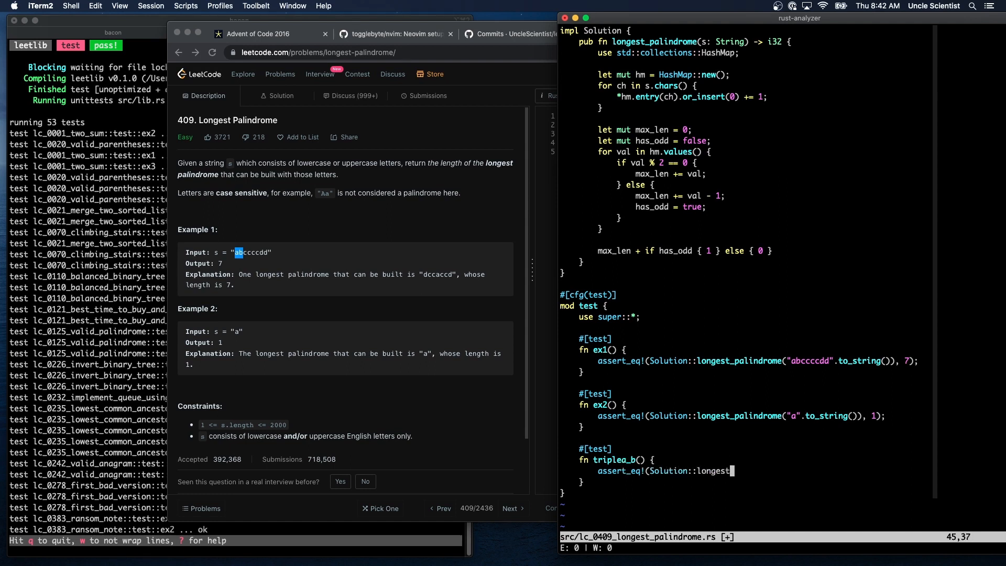
type("_palindrome(\"")
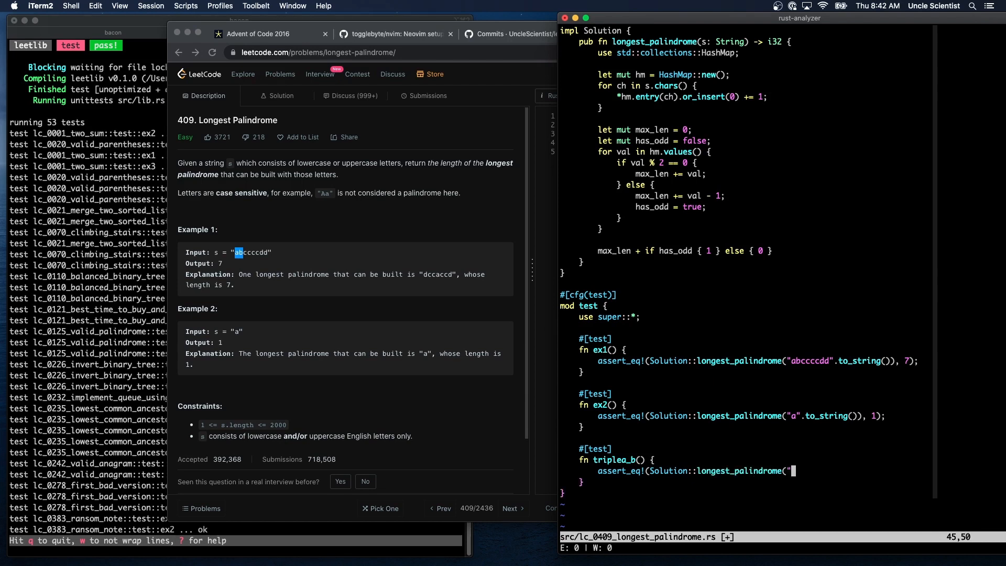
type("aaab\".to_st")
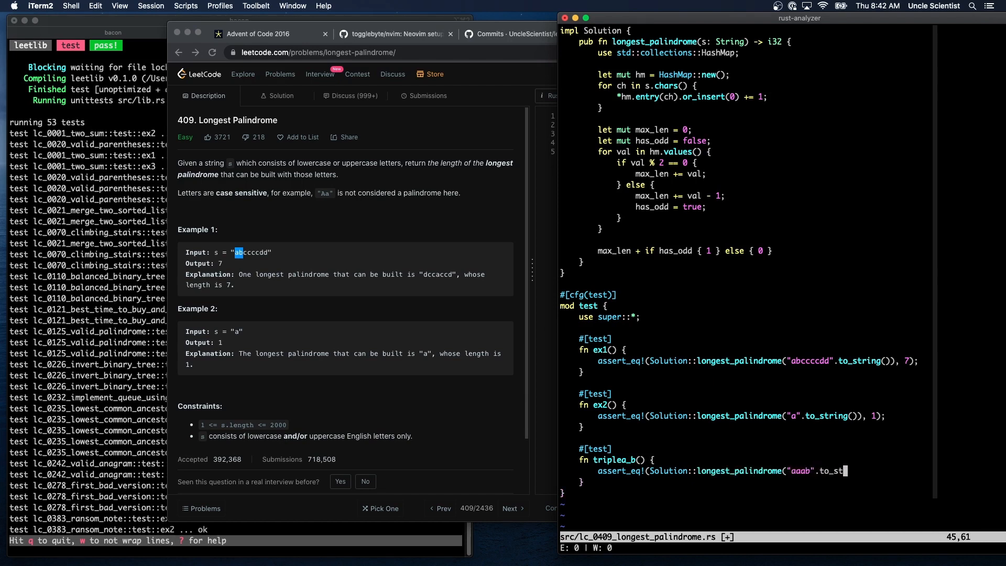
type("ring())")
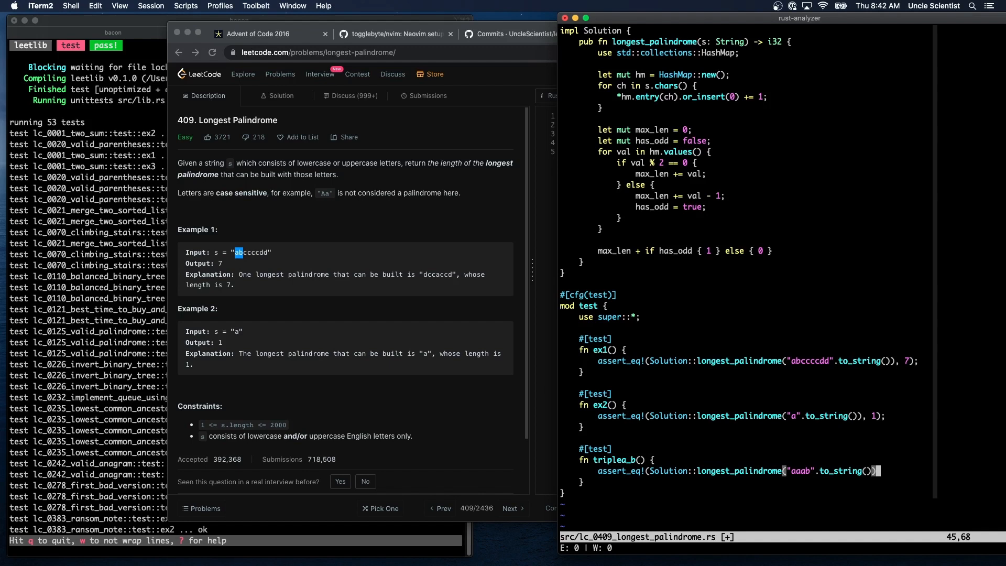
type(", 3)")
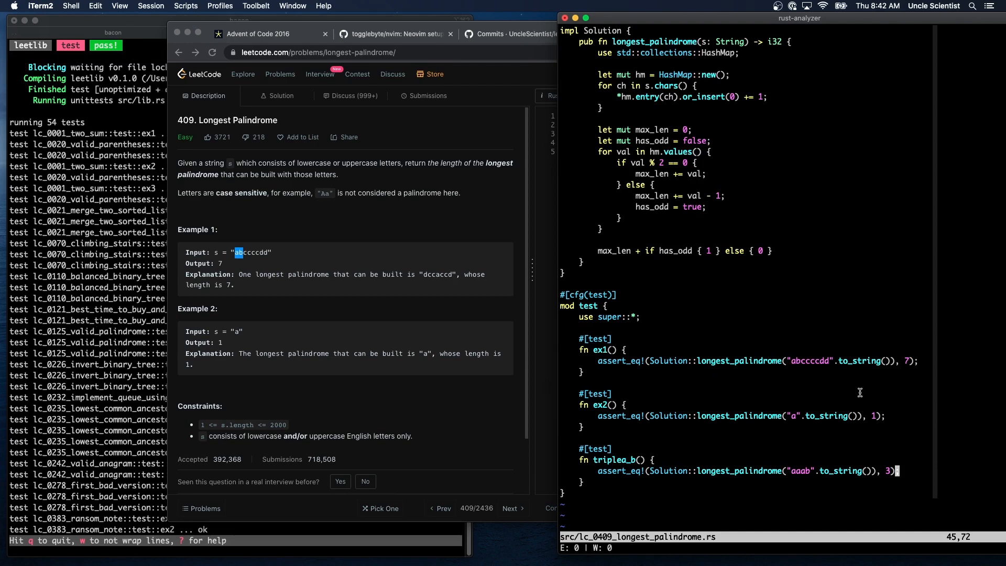
mouse_move(768, 393)
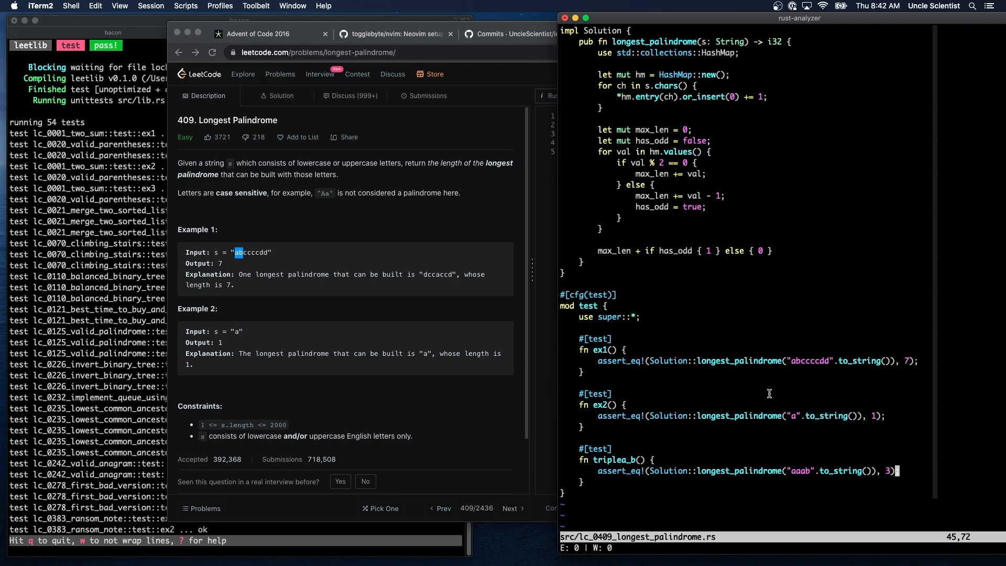
mouse_move(741, 289)
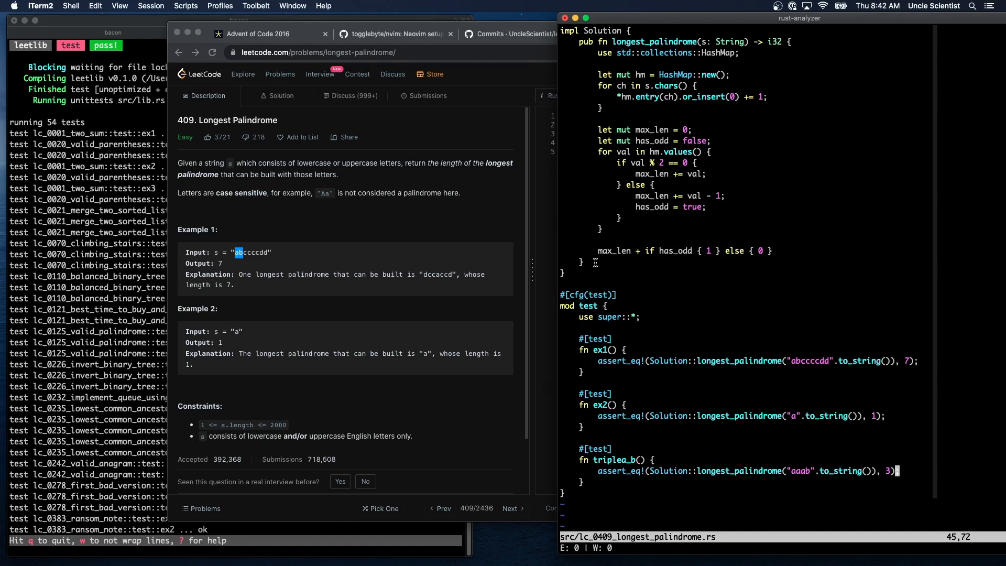
mouse_move(660, 264)
type(";")
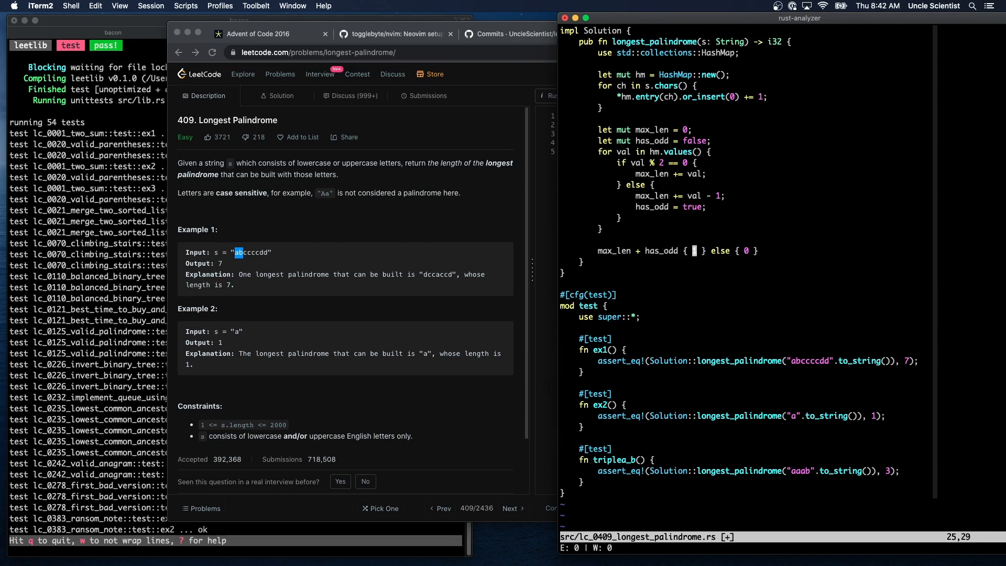
- Rewrite the return as max_len + has_odd as i32
type("as")
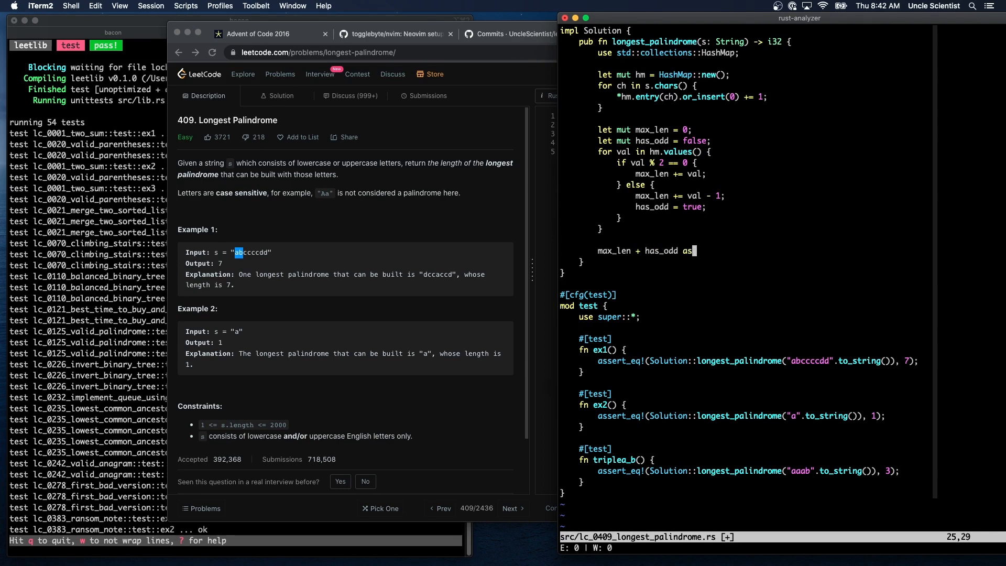
type("i32")
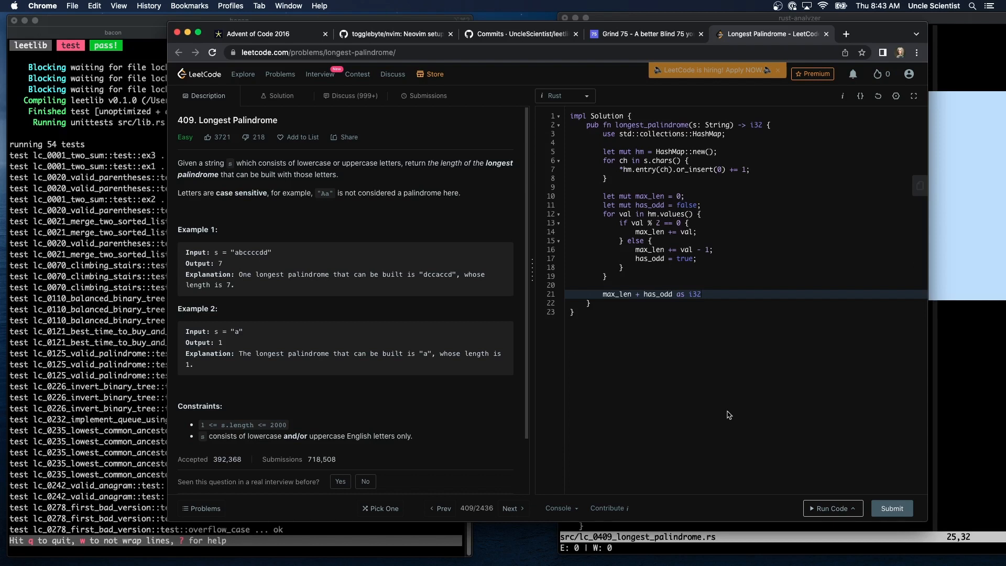
- Submit the Rust solution on LeetCode and get it accepted at 2 ms
left_click(891, 508)
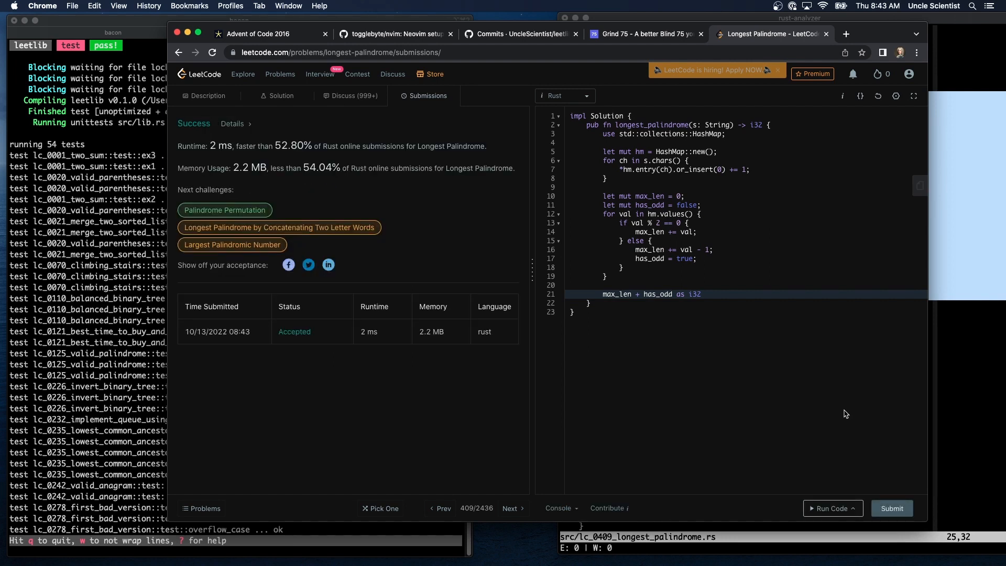
mouse_move(380, 345)
type("git st")
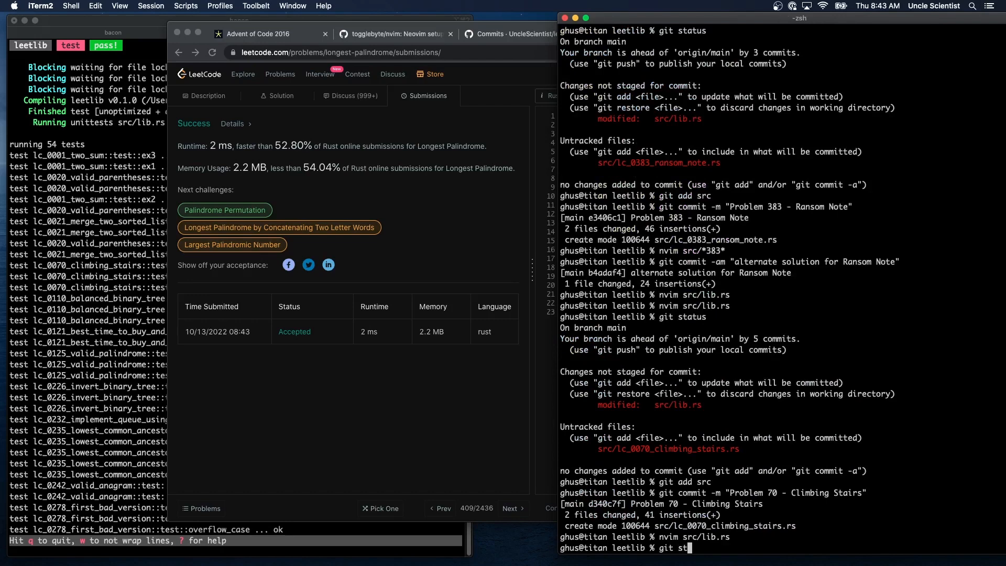
- Check git status, stage src and commit as "Problem 409 - Longest Palindrome"
key("Return")
type("git add sr")
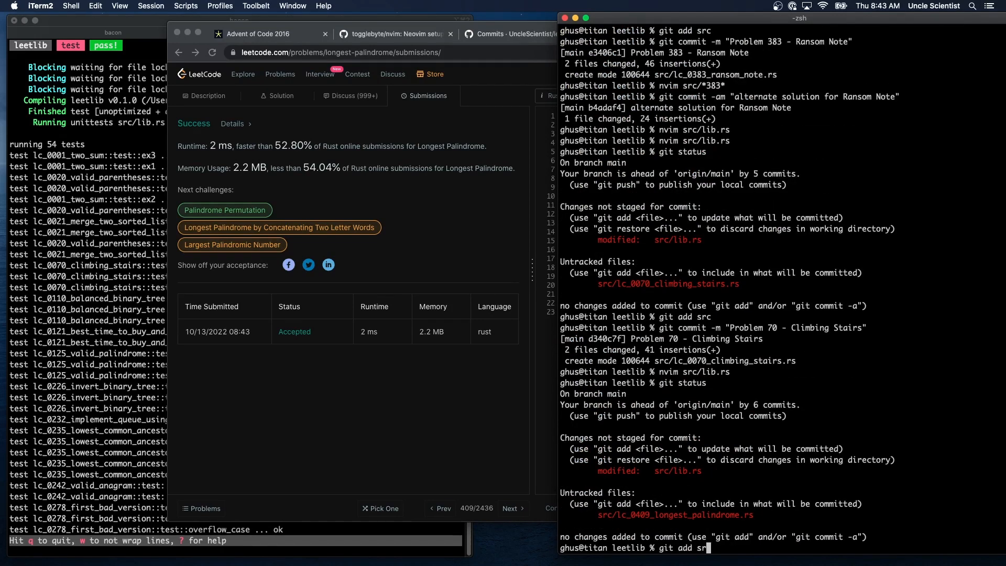
key("Return")
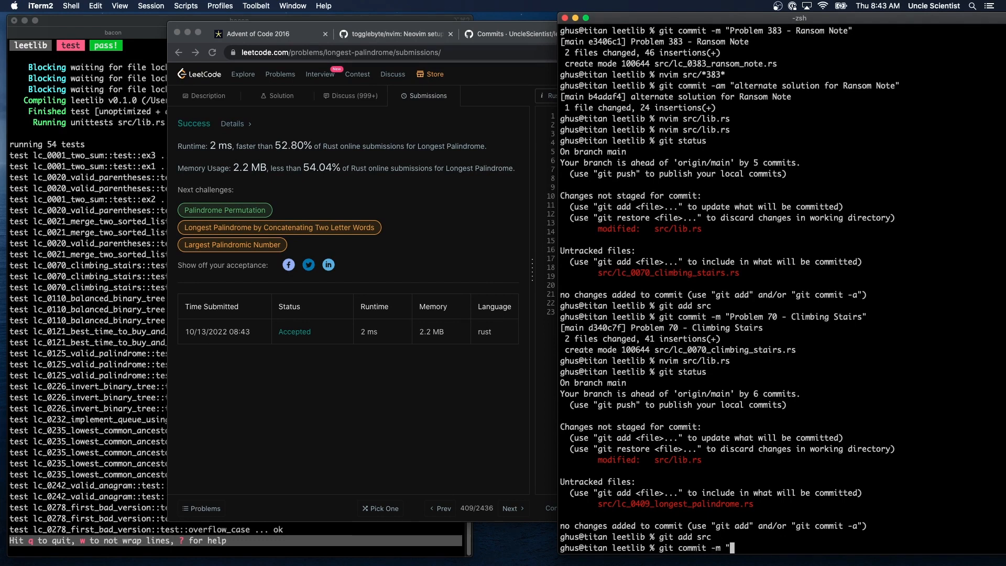
type("Problem")
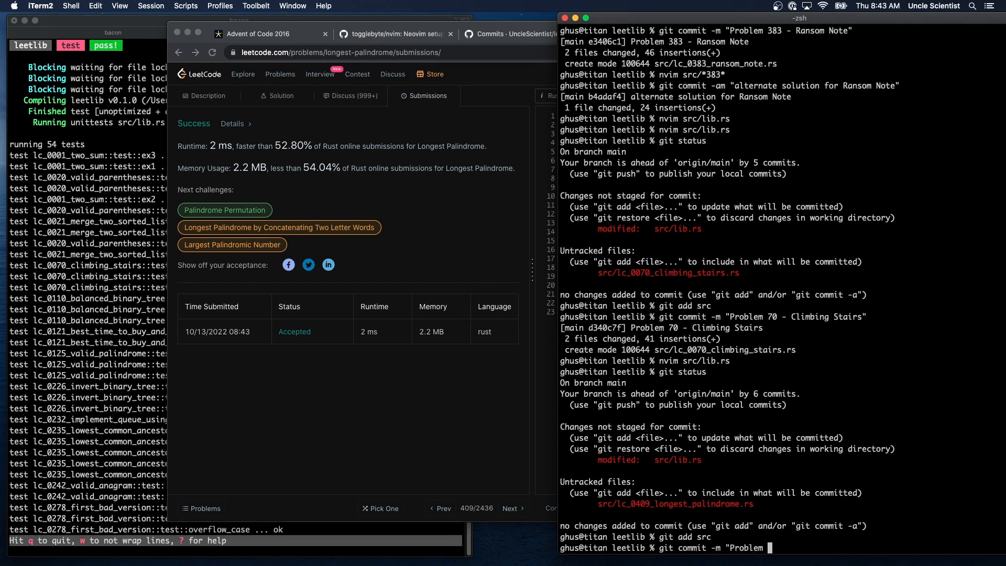
type("409 - Lon")
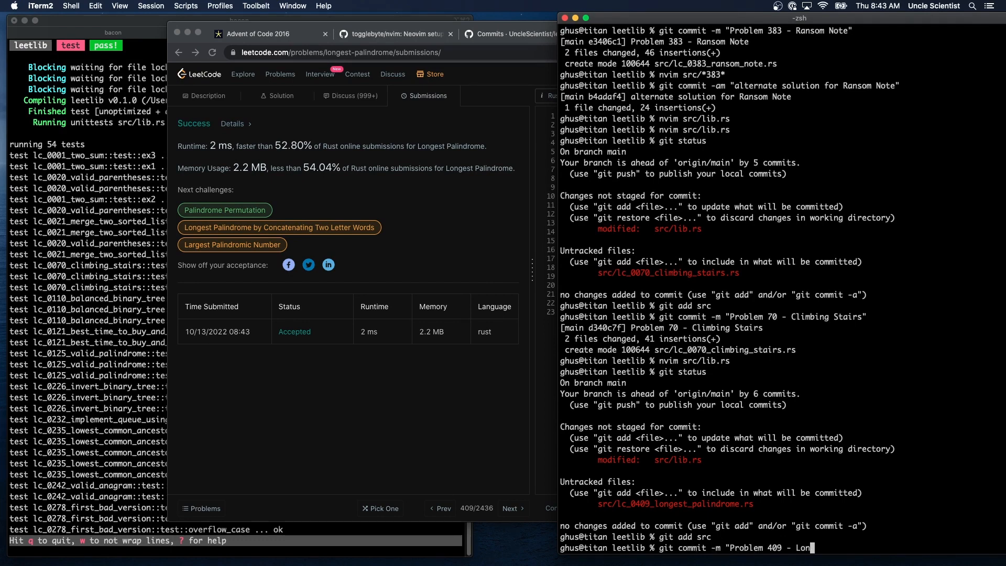
type("gest Palindr")
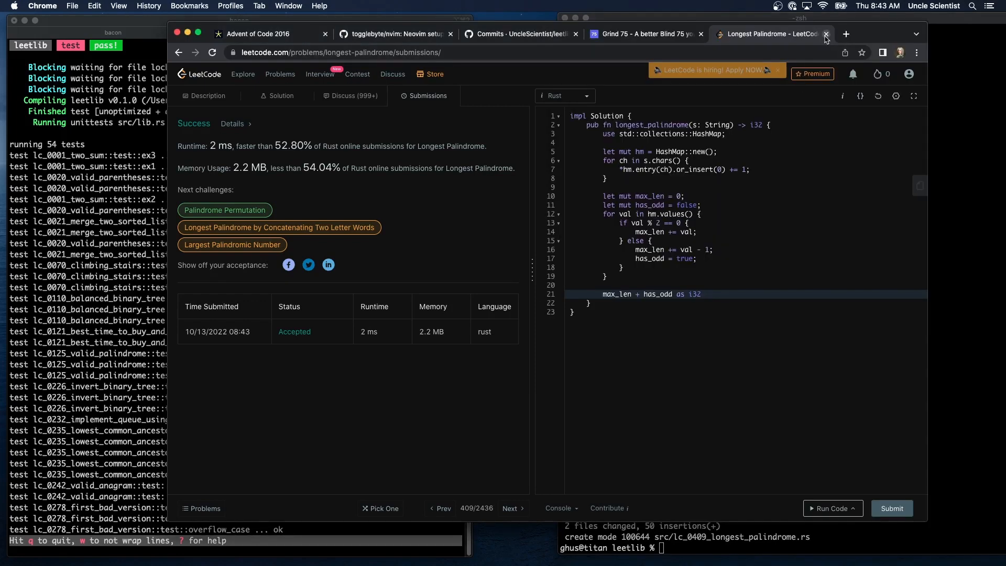
- Close the LeetCode page and tick Longest Palindrome done on Grind 75
left_click(827, 34)
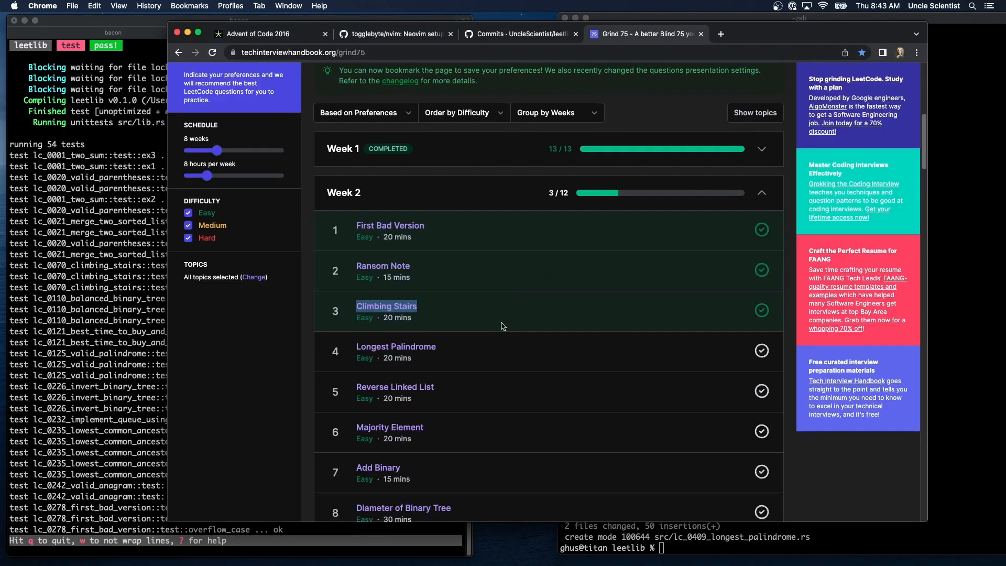
left_click(761, 350)
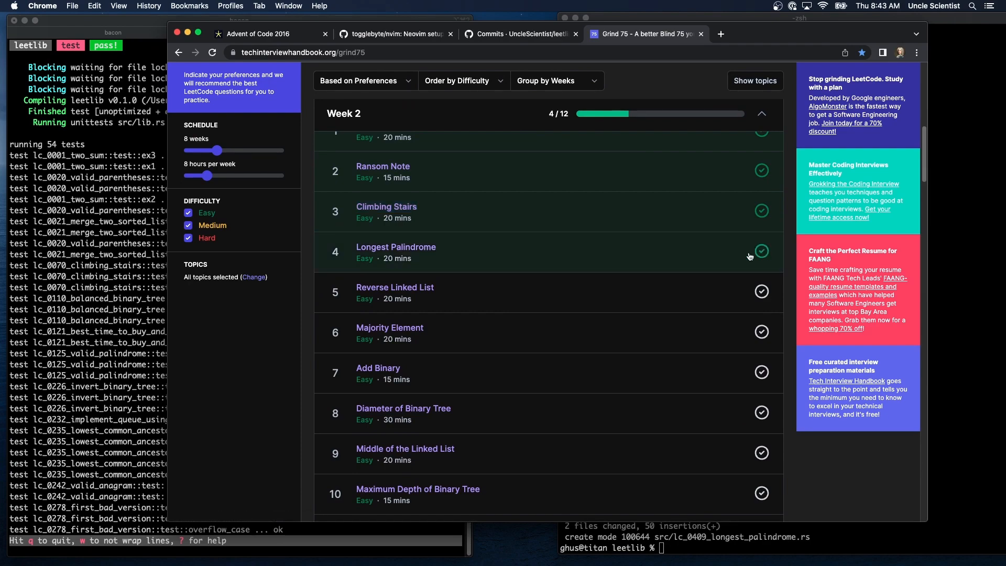